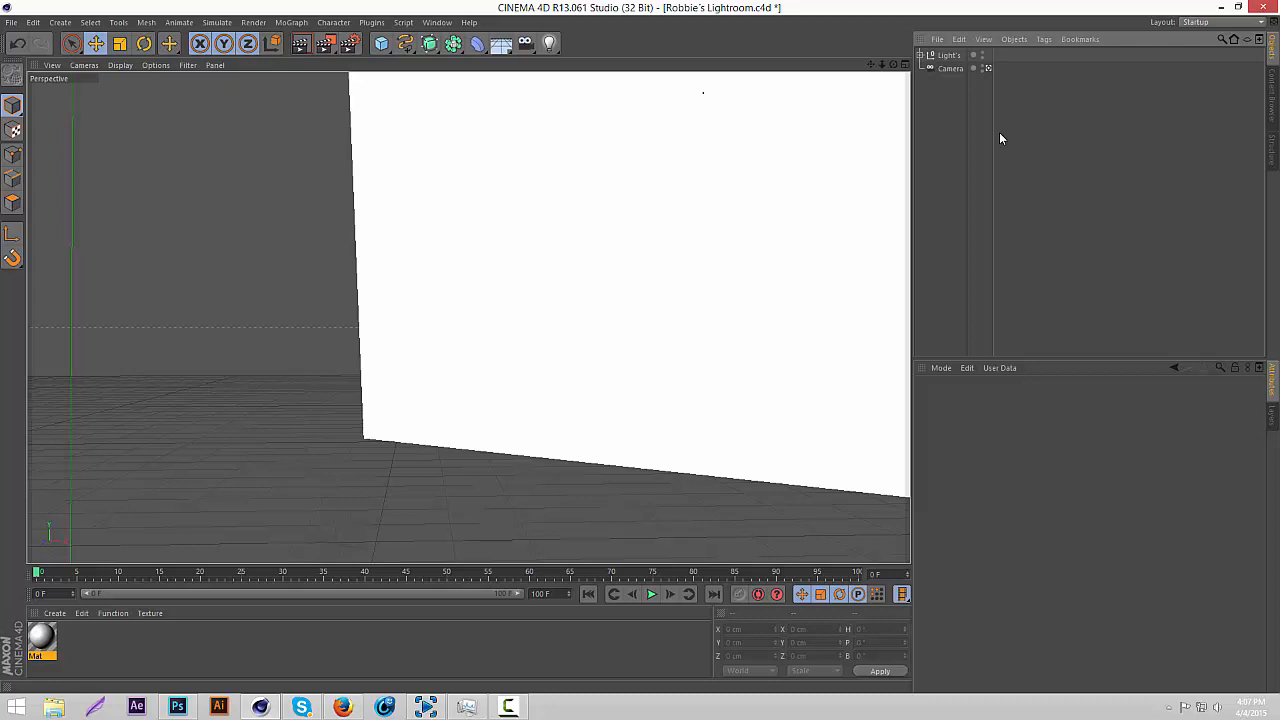
mouse_move(1003, 135)
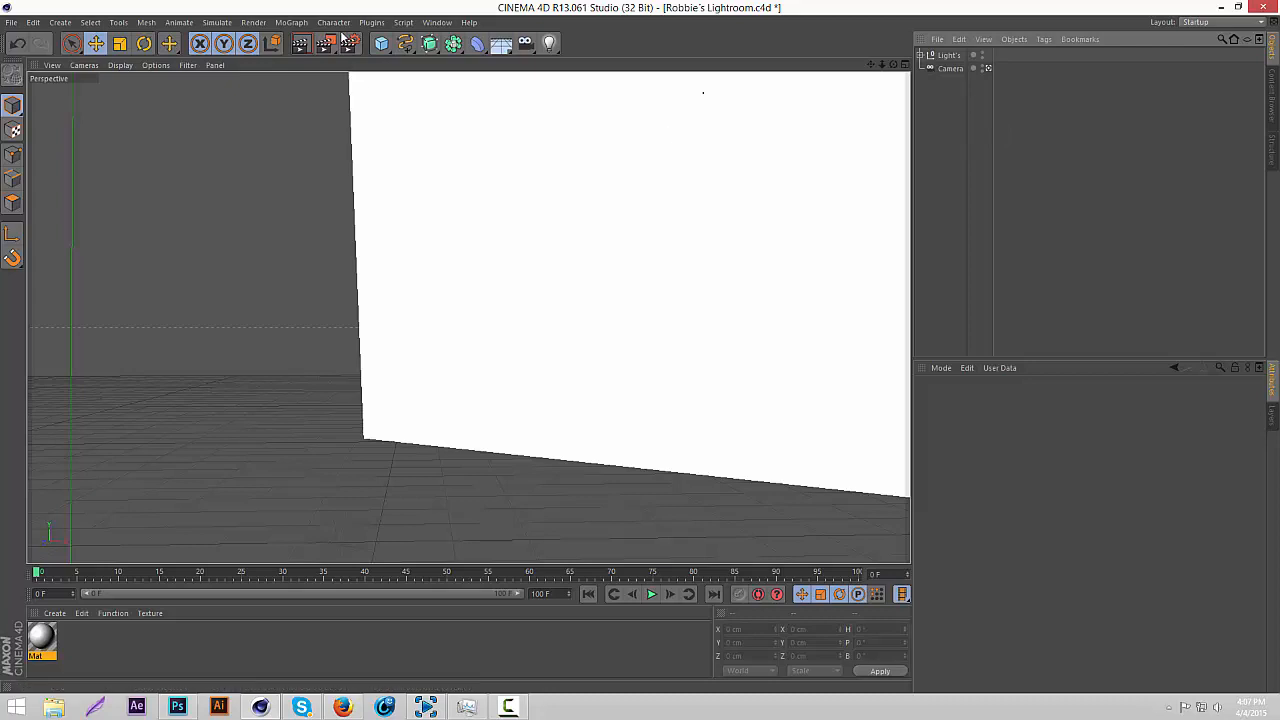
Step: Add a MoText object reading 'TEXT' and pick a heavier font
click(291, 22)
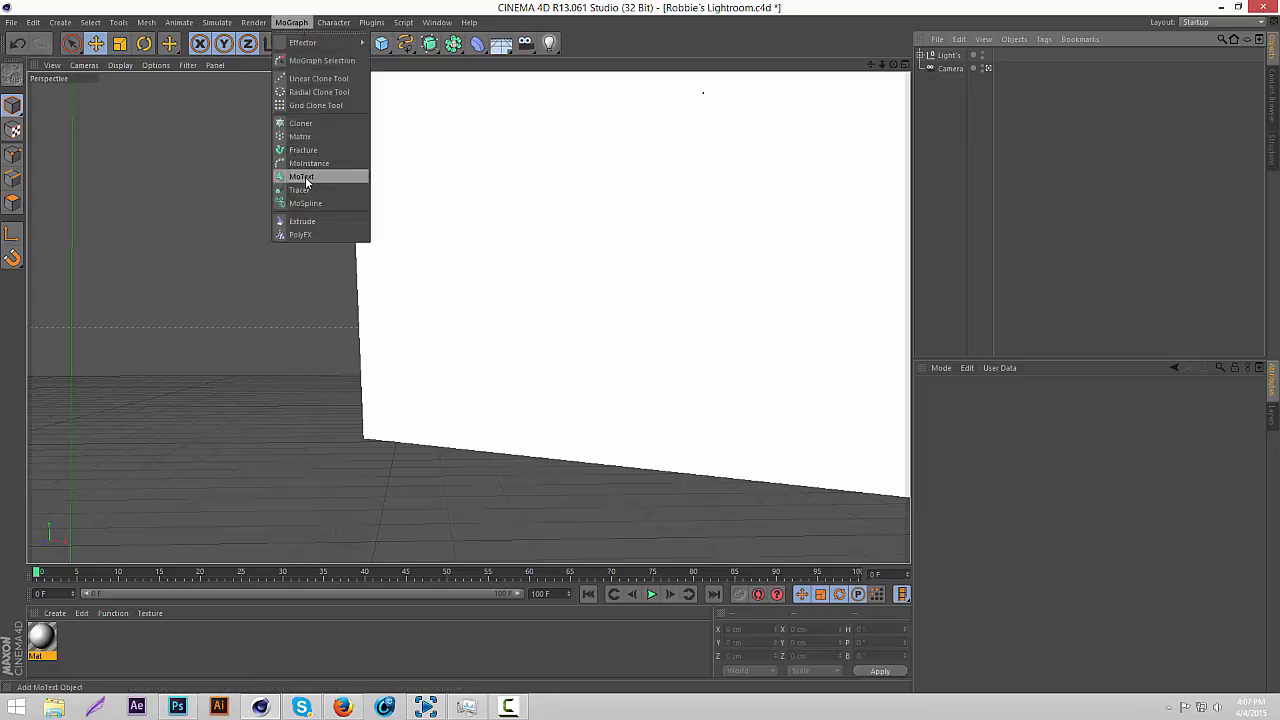
click(302, 176)
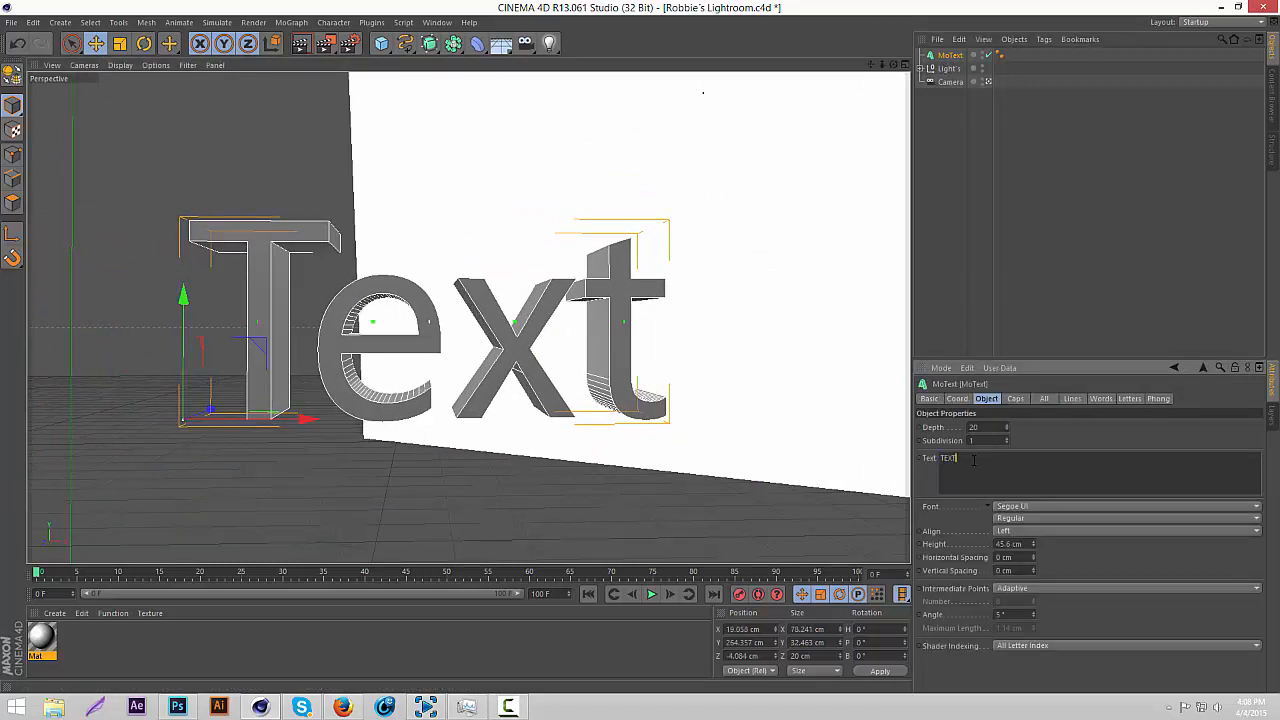
text(TEXT)
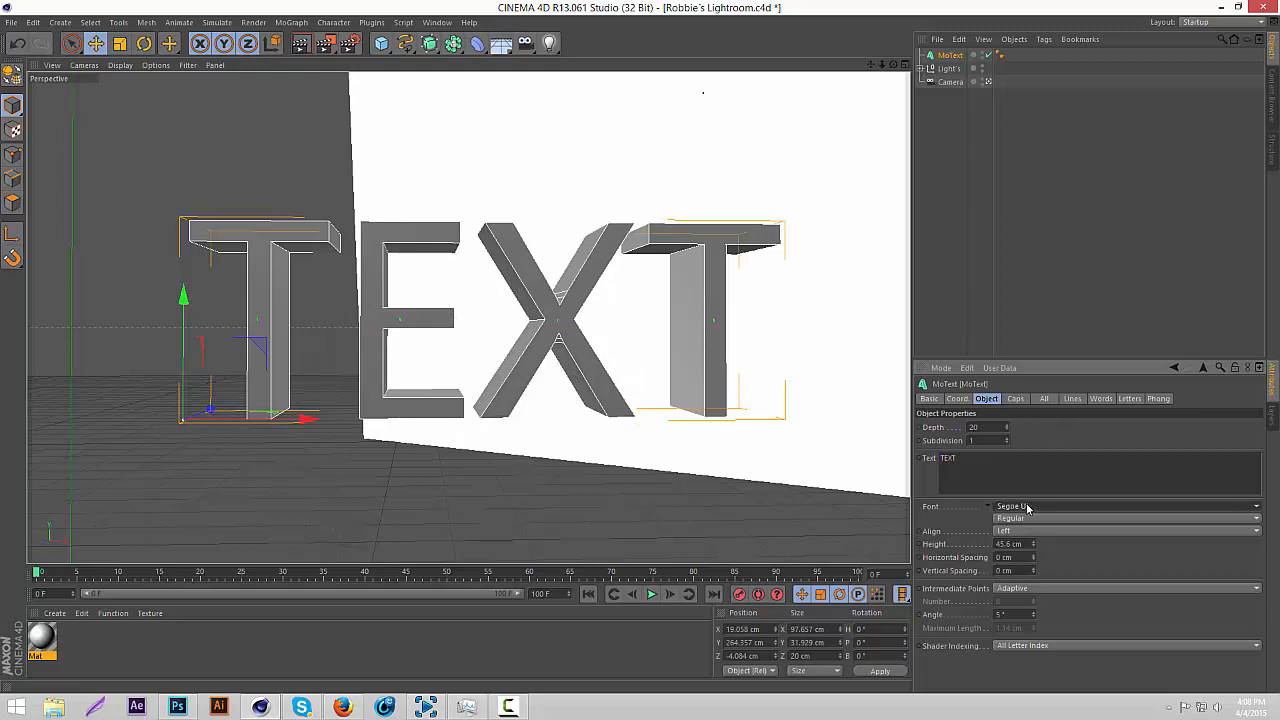
click(1014, 506)
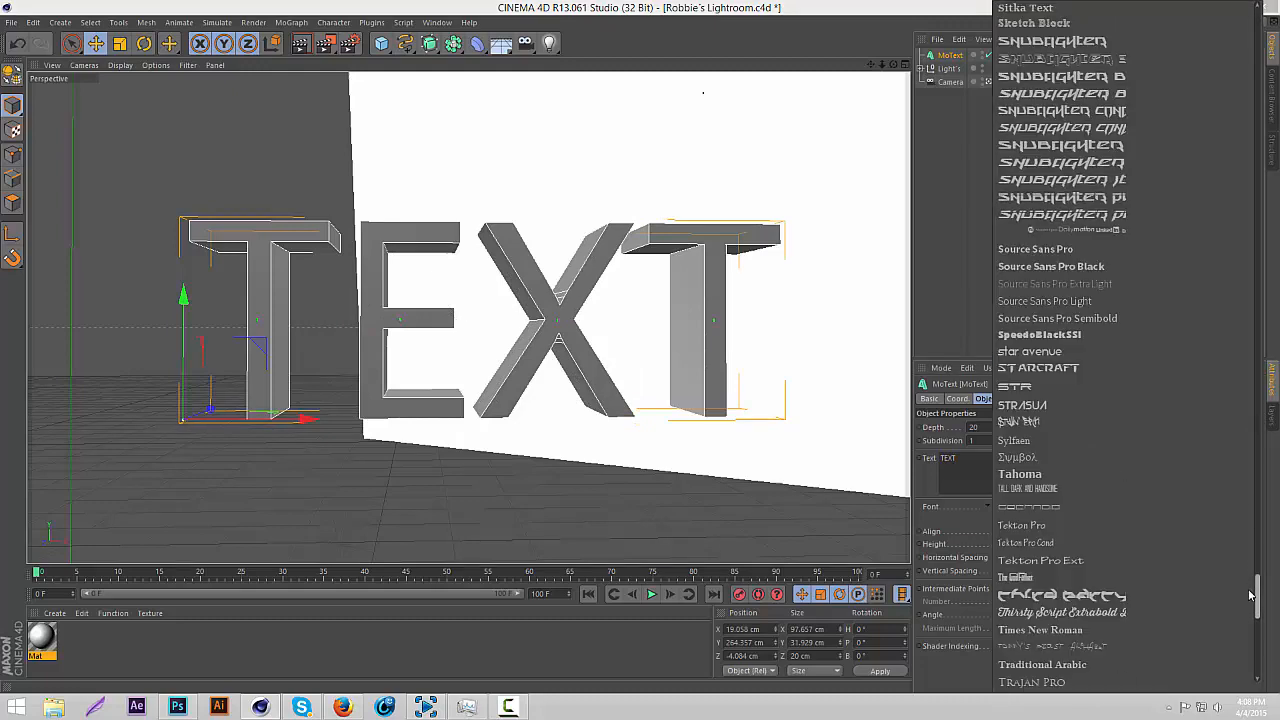
scroll(down, 3)
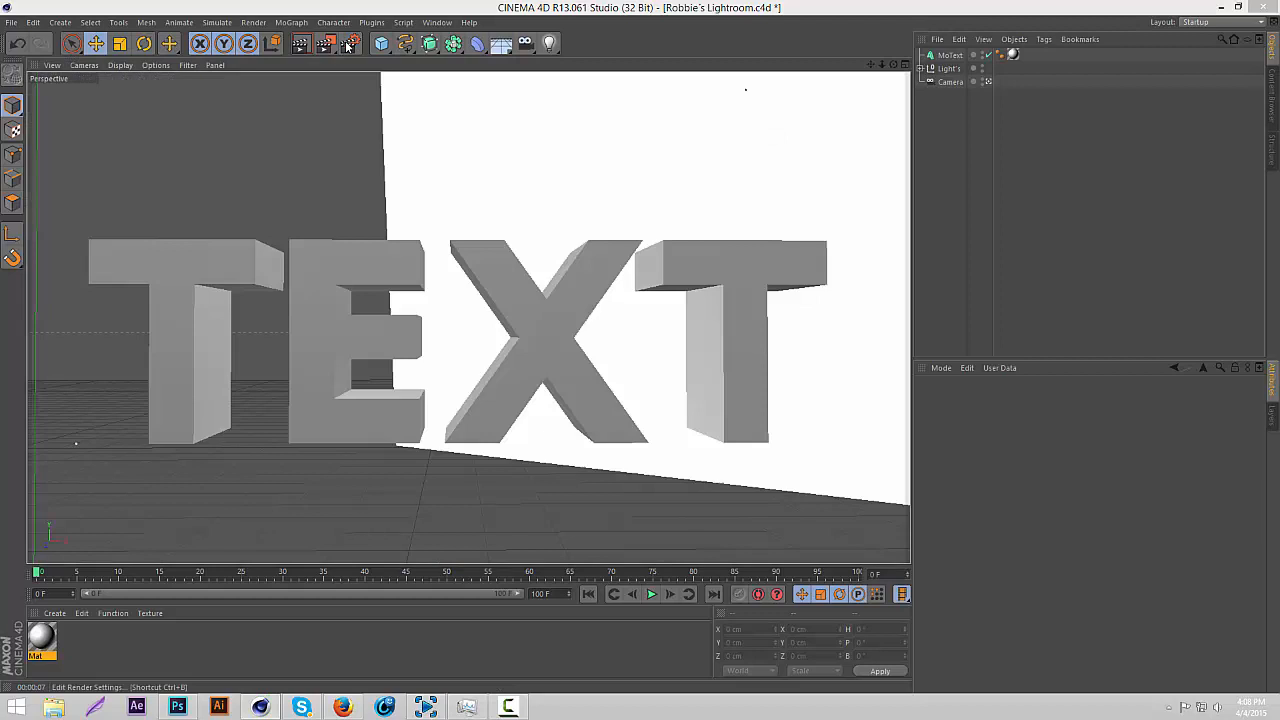
Step: Set the render output to save as 'text render.png' at 1280x720
click(349, 43)
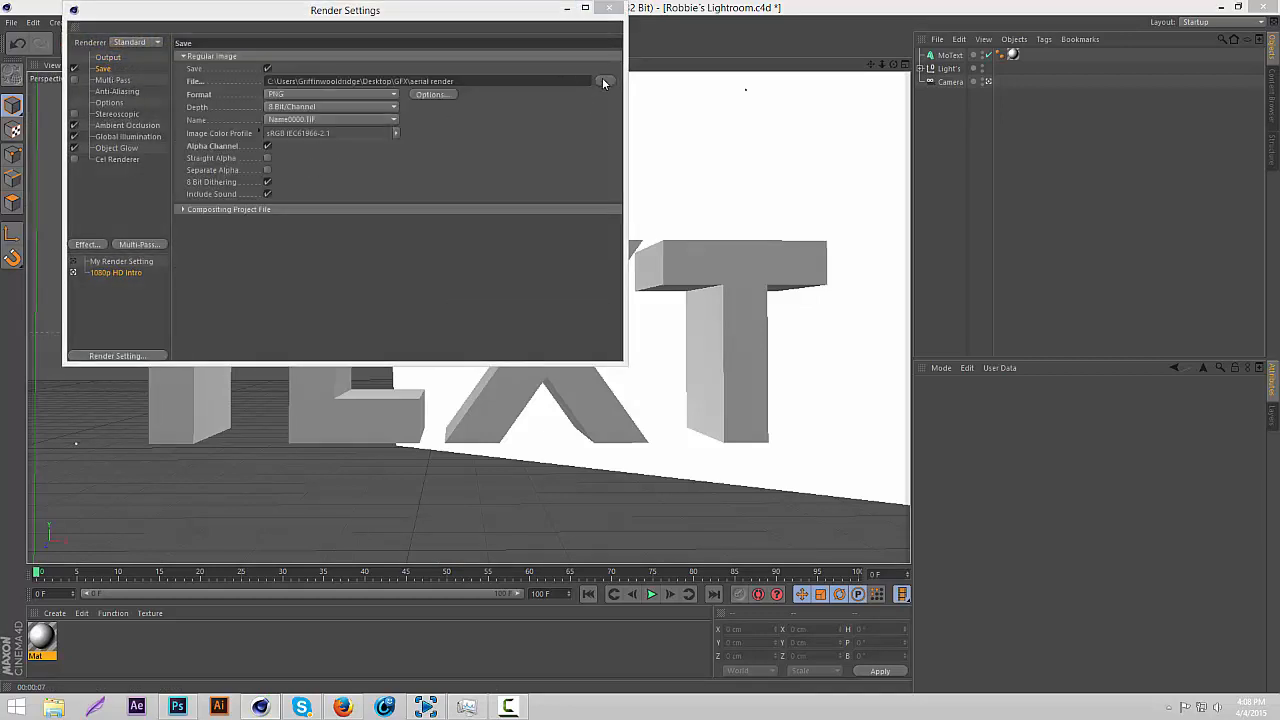
click(605, 81)
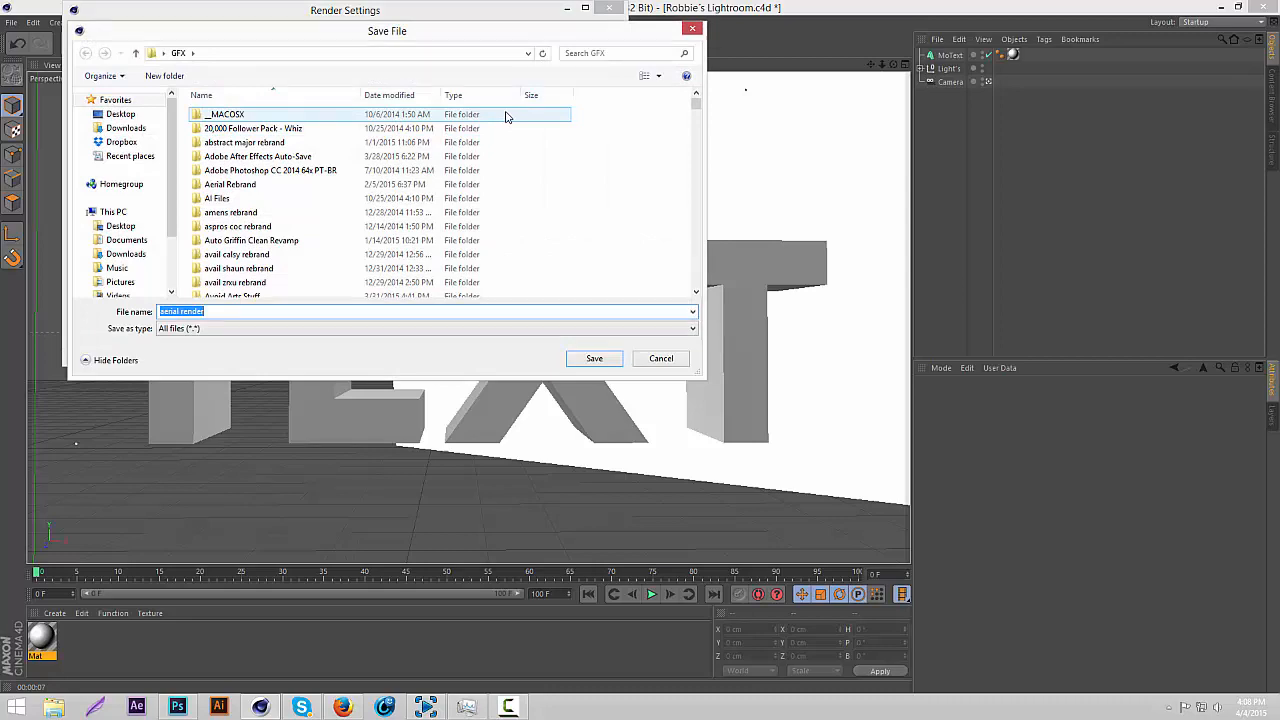
click(660, 358)
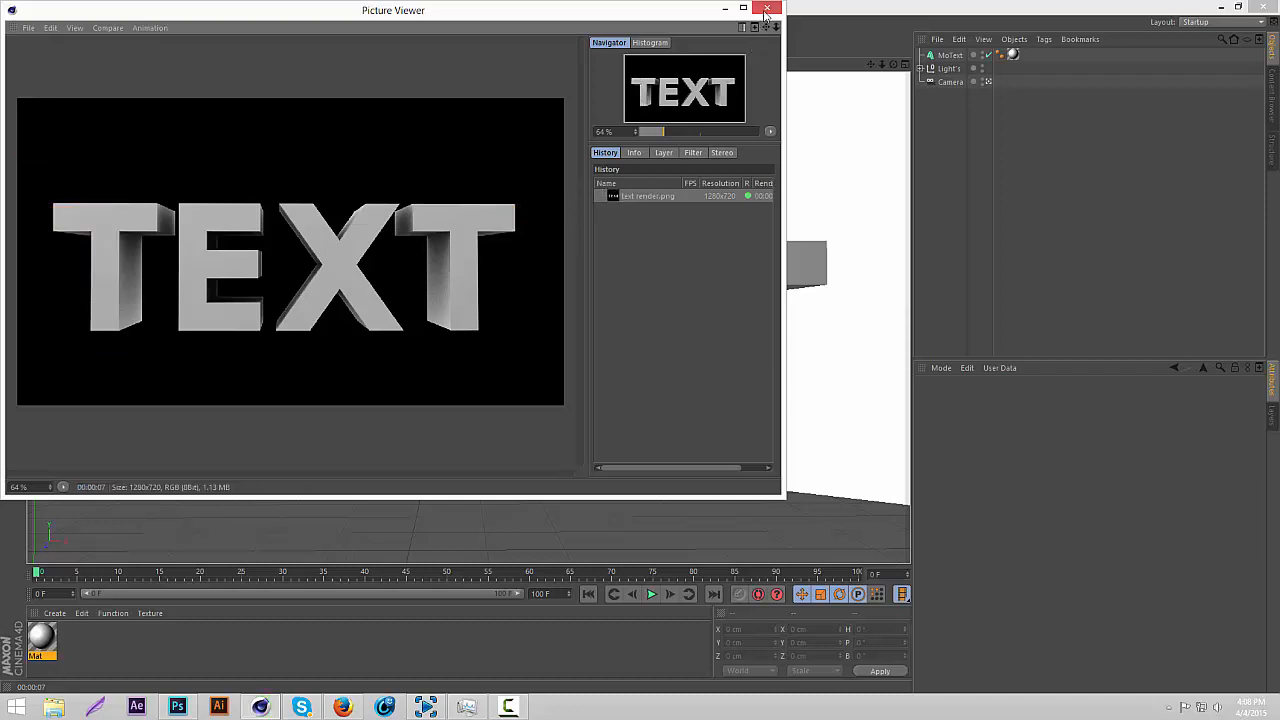
mouse_move(767, 10)
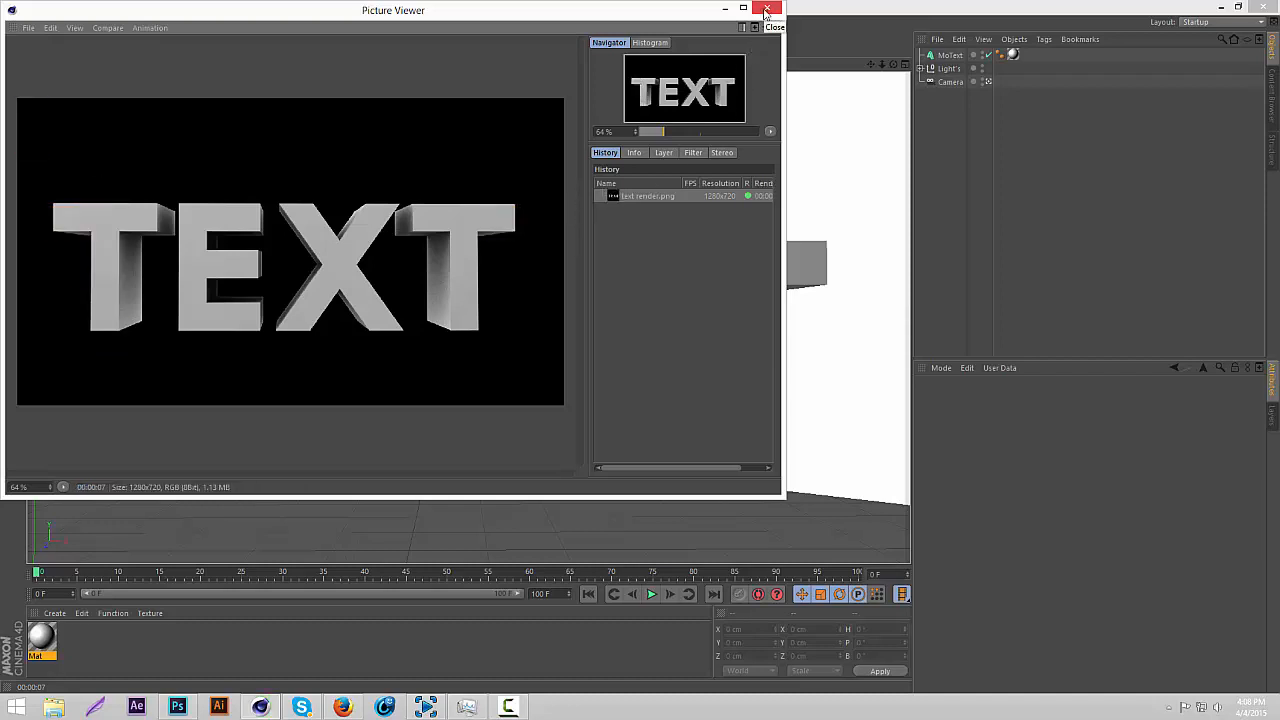
Step: Set the TEXT MoText depth to 0.1 and choose a new render save file
click(768, 10)
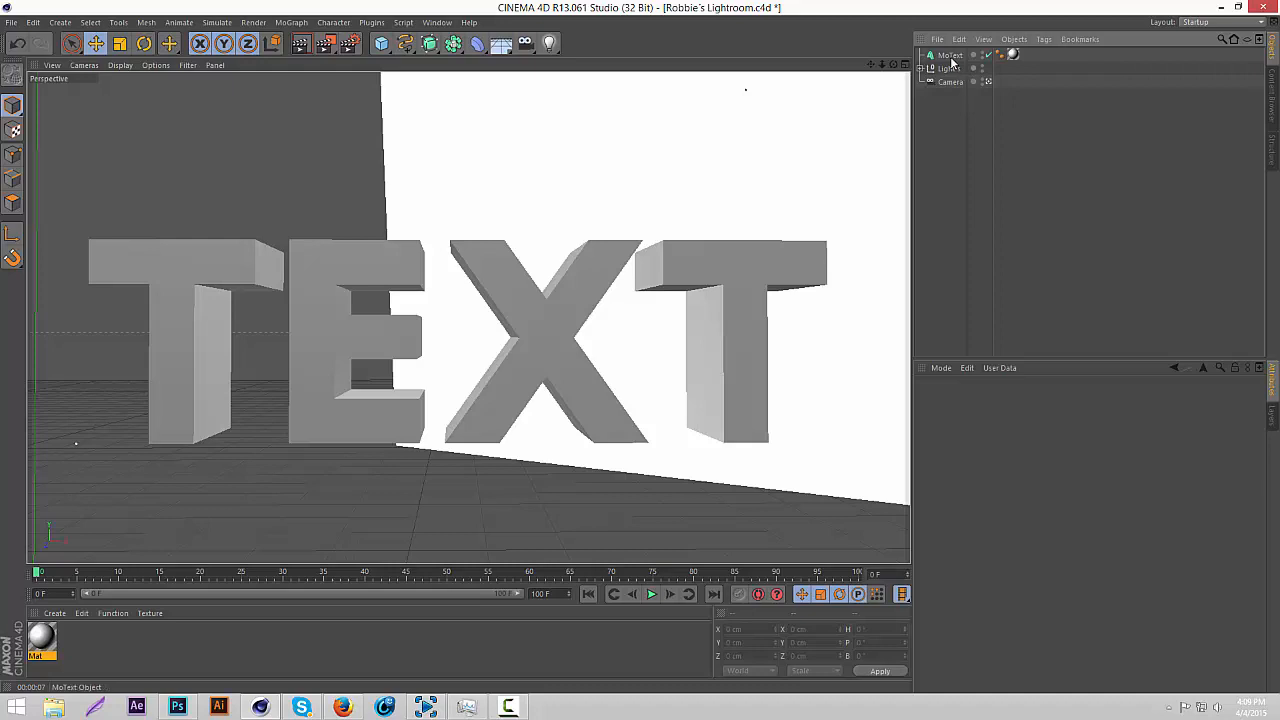
click(949, 55)
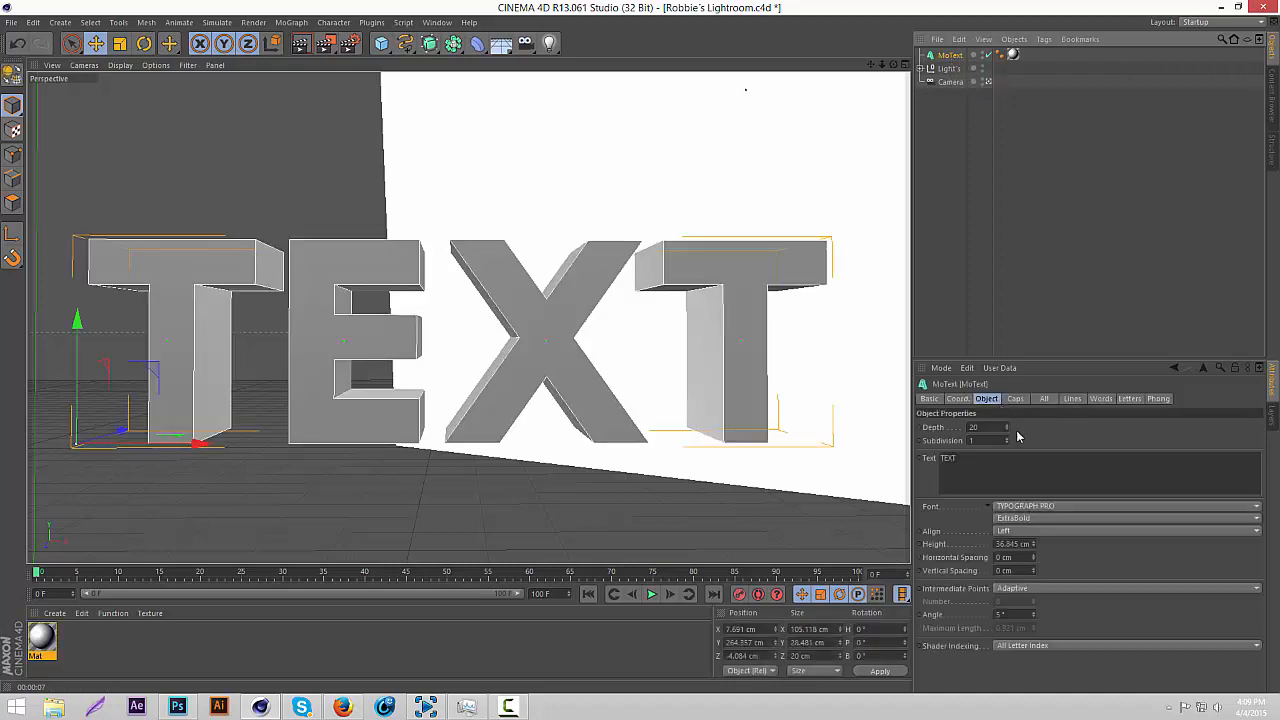
click(985, 427)
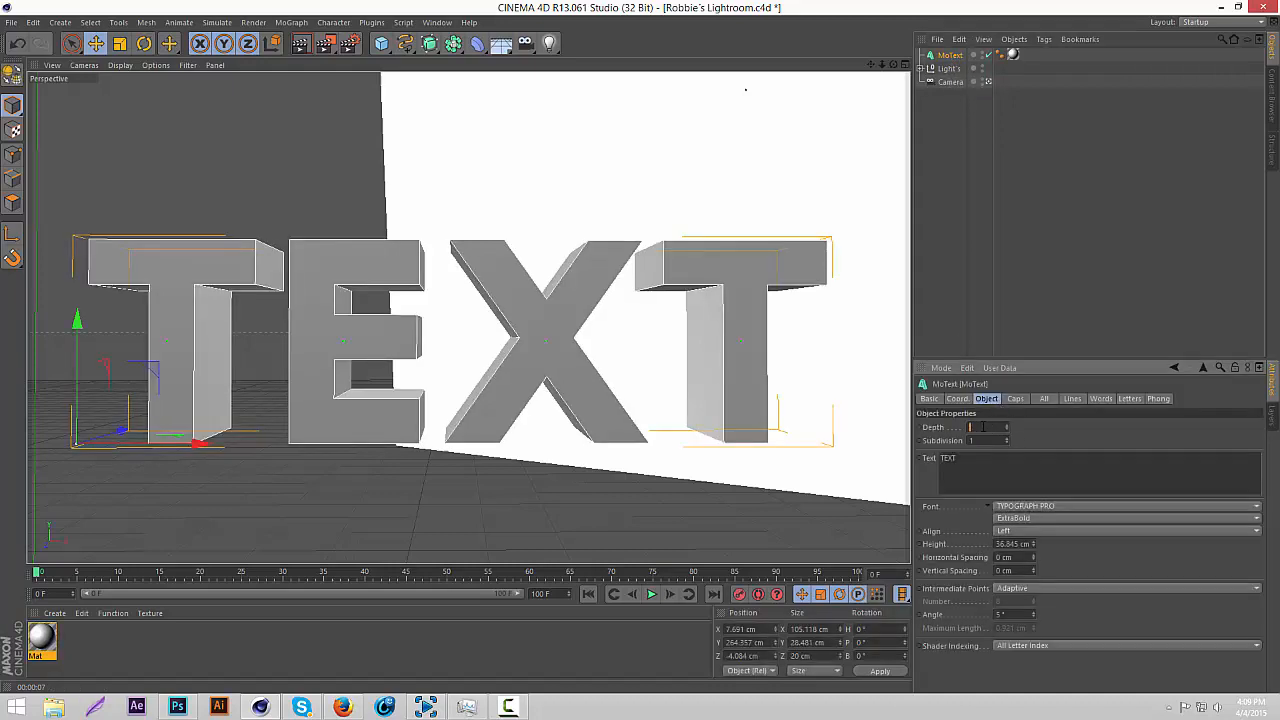
text(0.1)
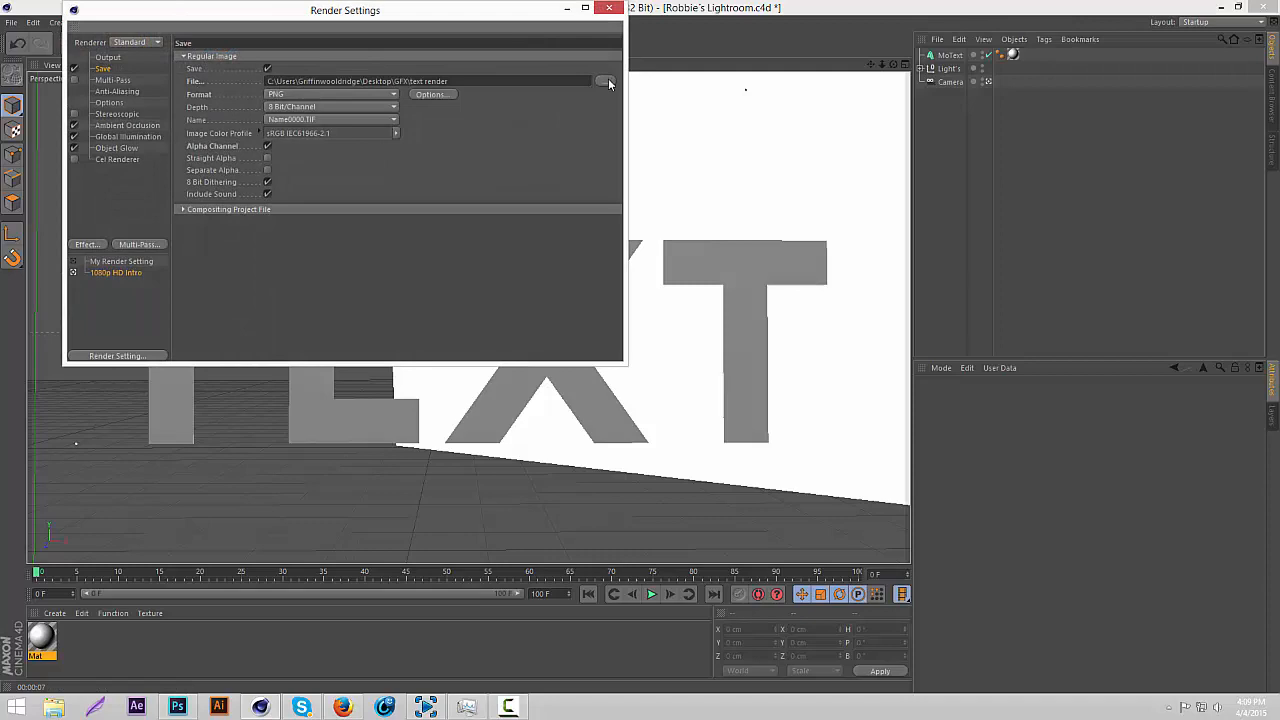
click(608, 81)
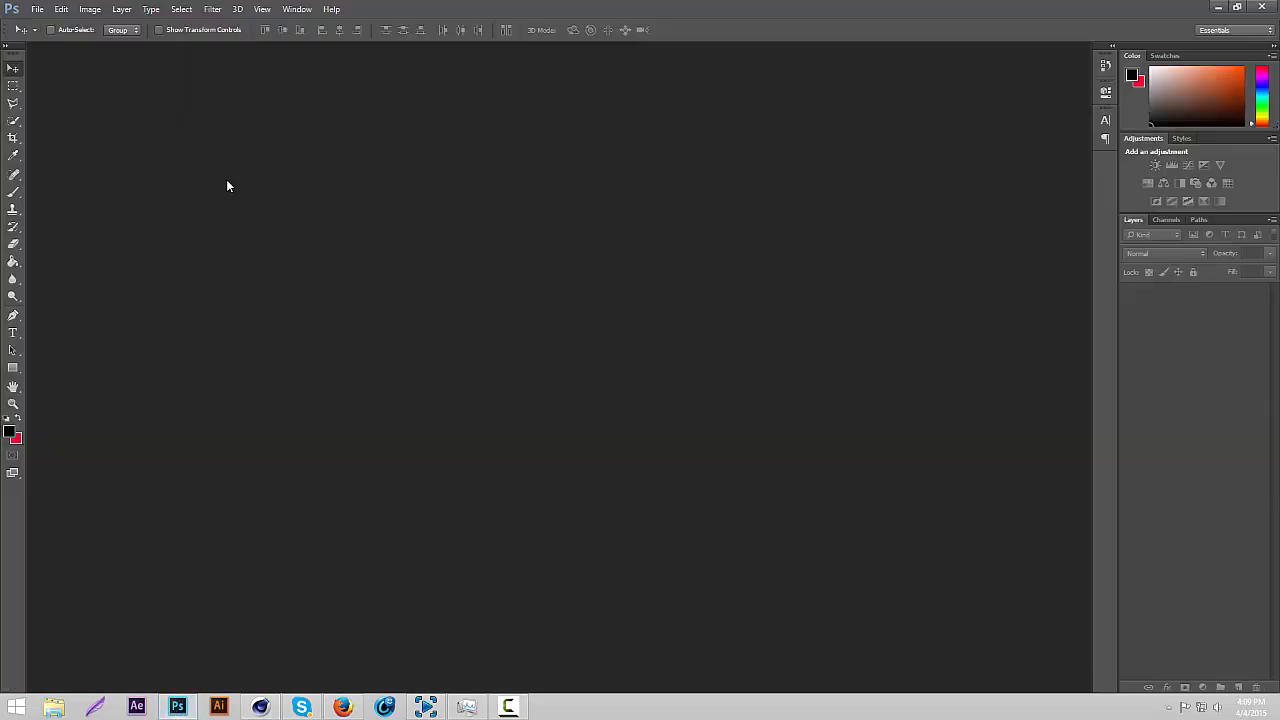
Step: Open 'text render 2' and 'text render' as Photoshop documents
click(37, 9)
text(text re)
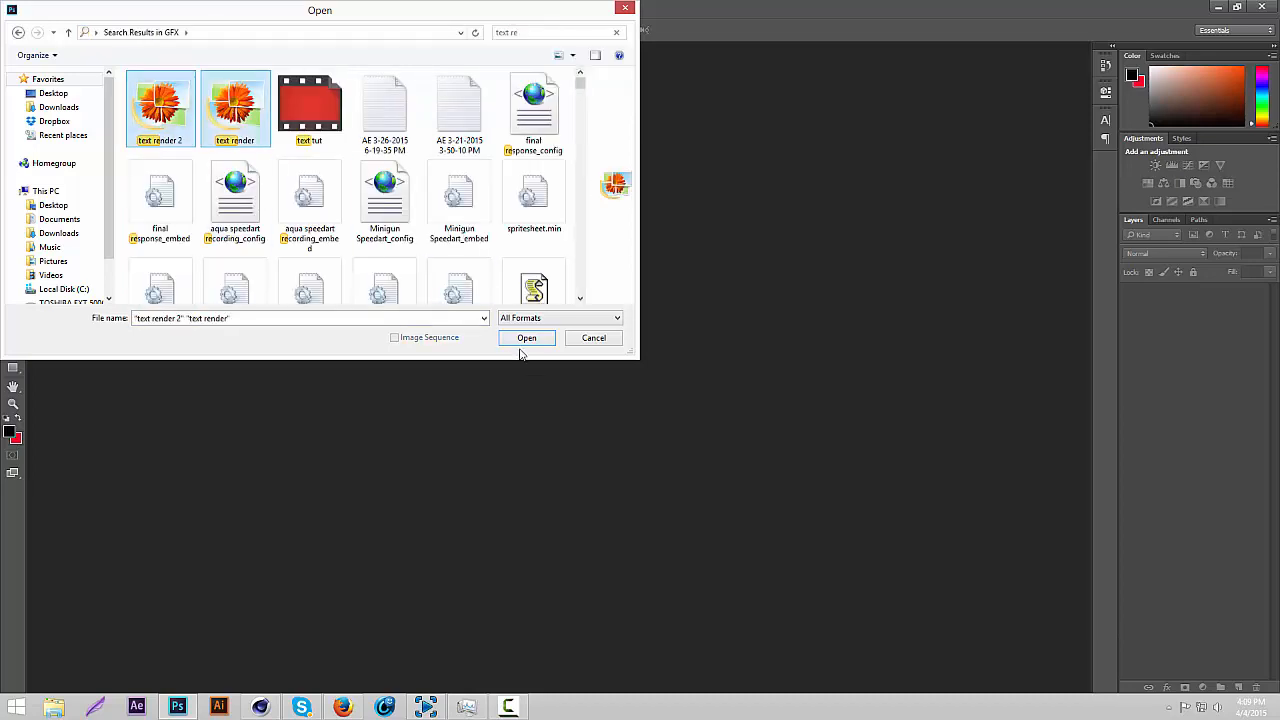
click(526, 337)
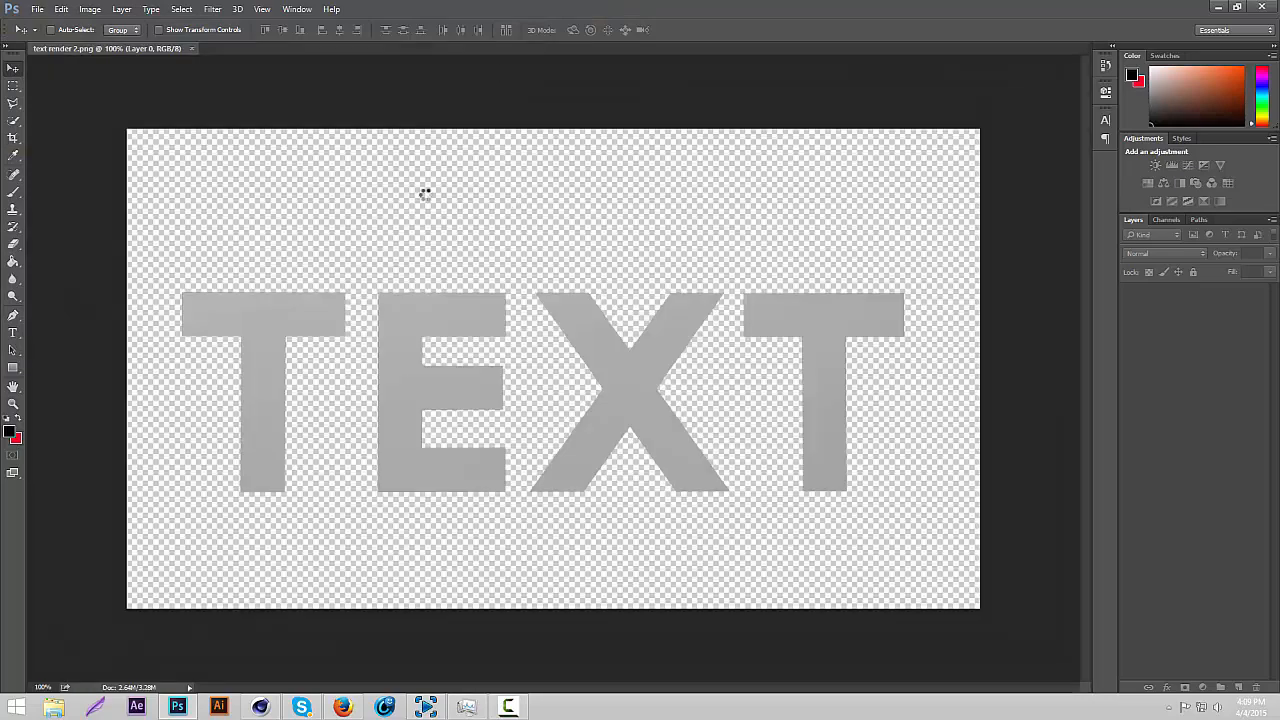
click(275, 48)
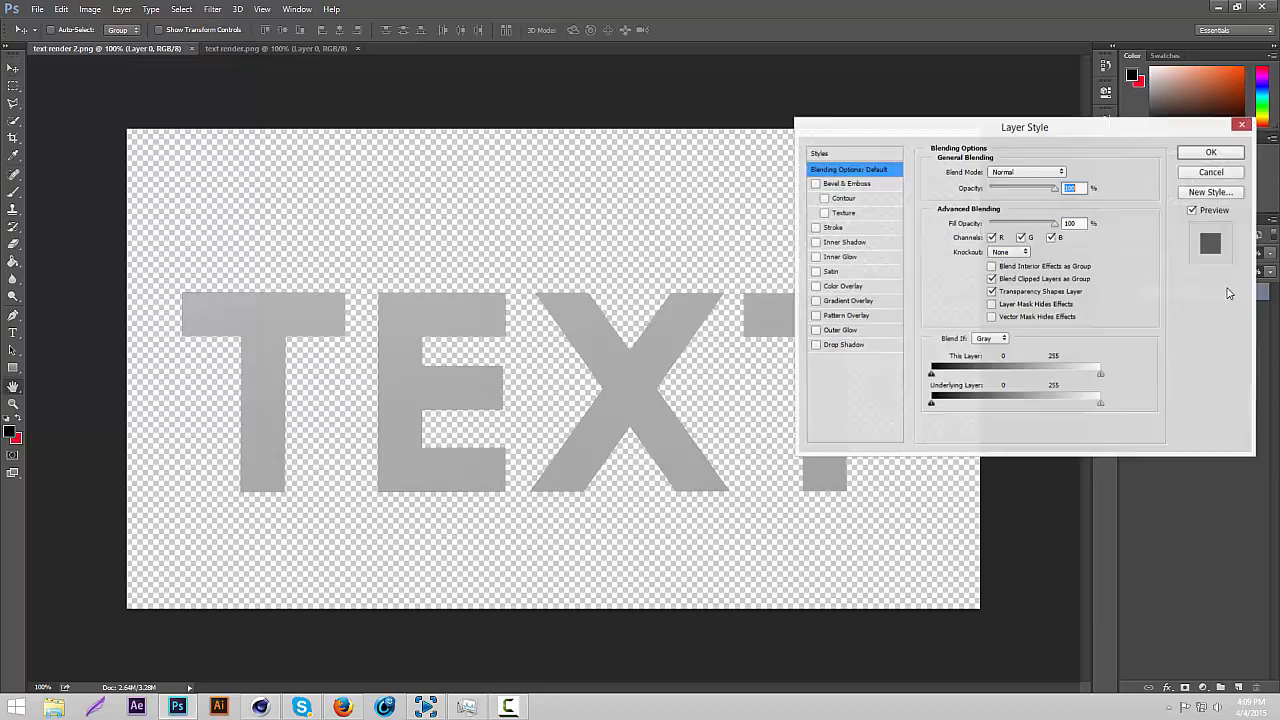
drag(1024, 127, 1038, 65)
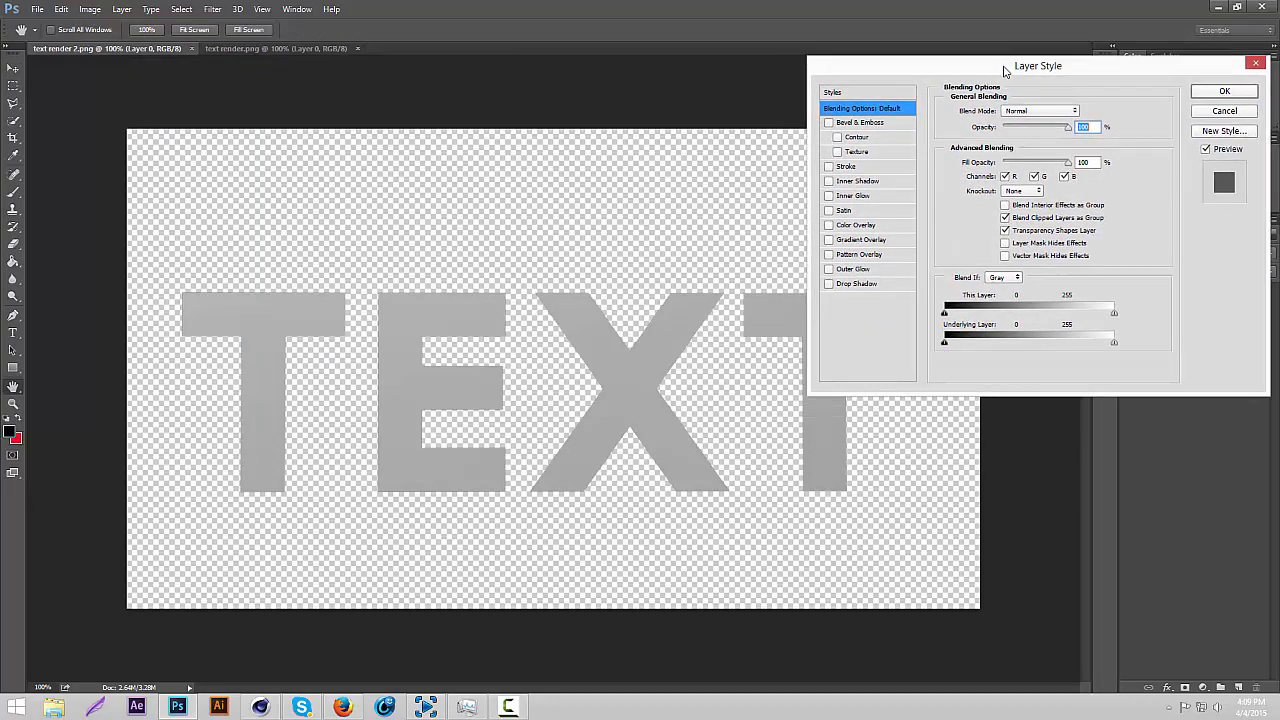
click(817, 233)
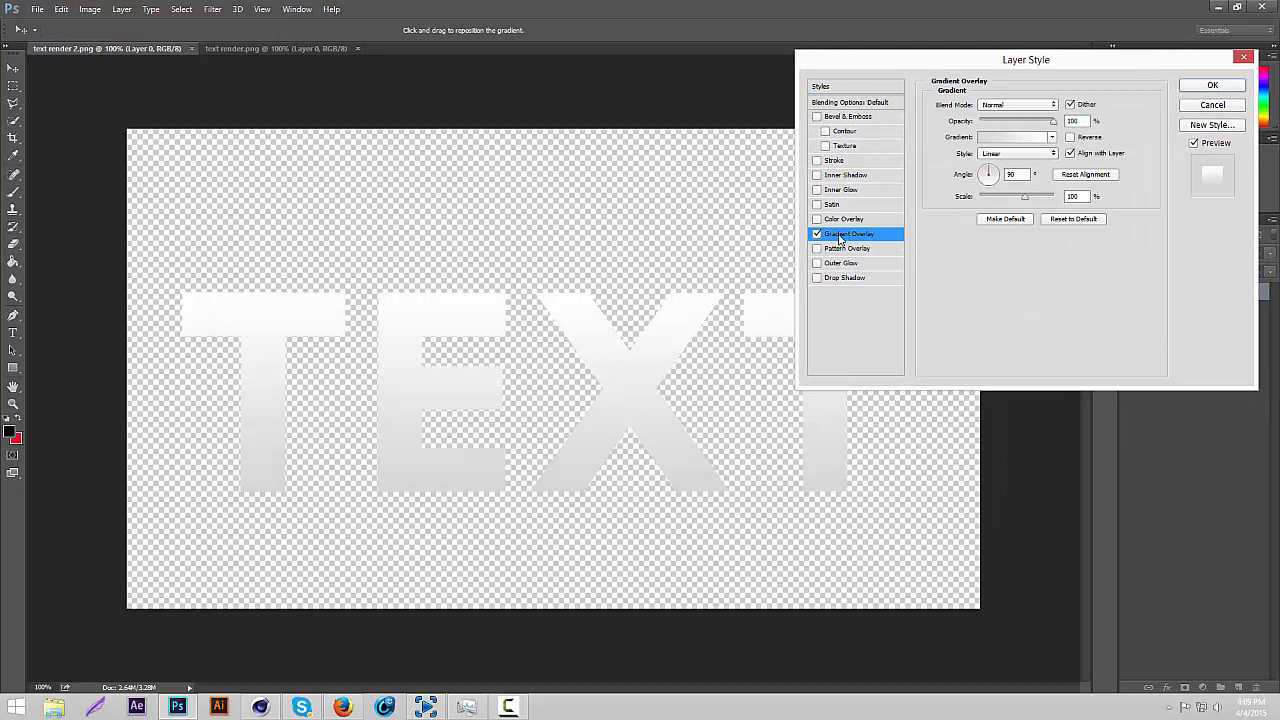
click(1212, 104)
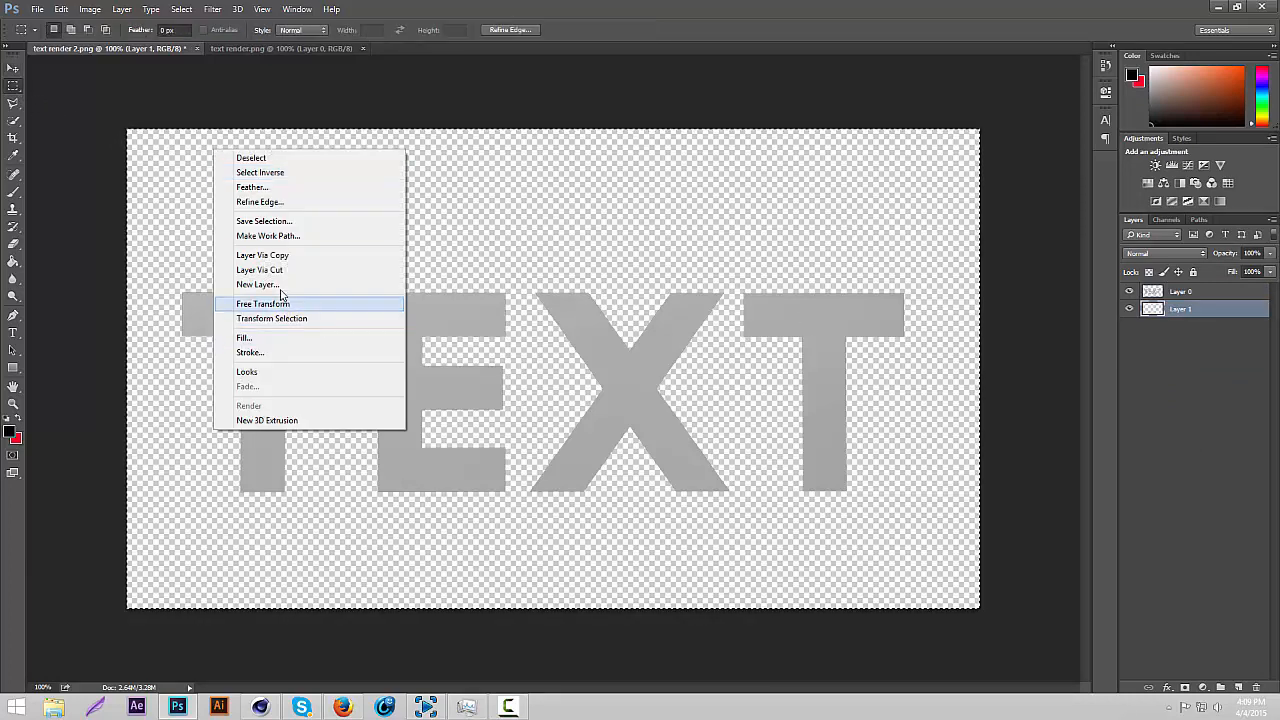
Step: Fill Layer 1 with Black under the grey TEXT
click(244, 337)
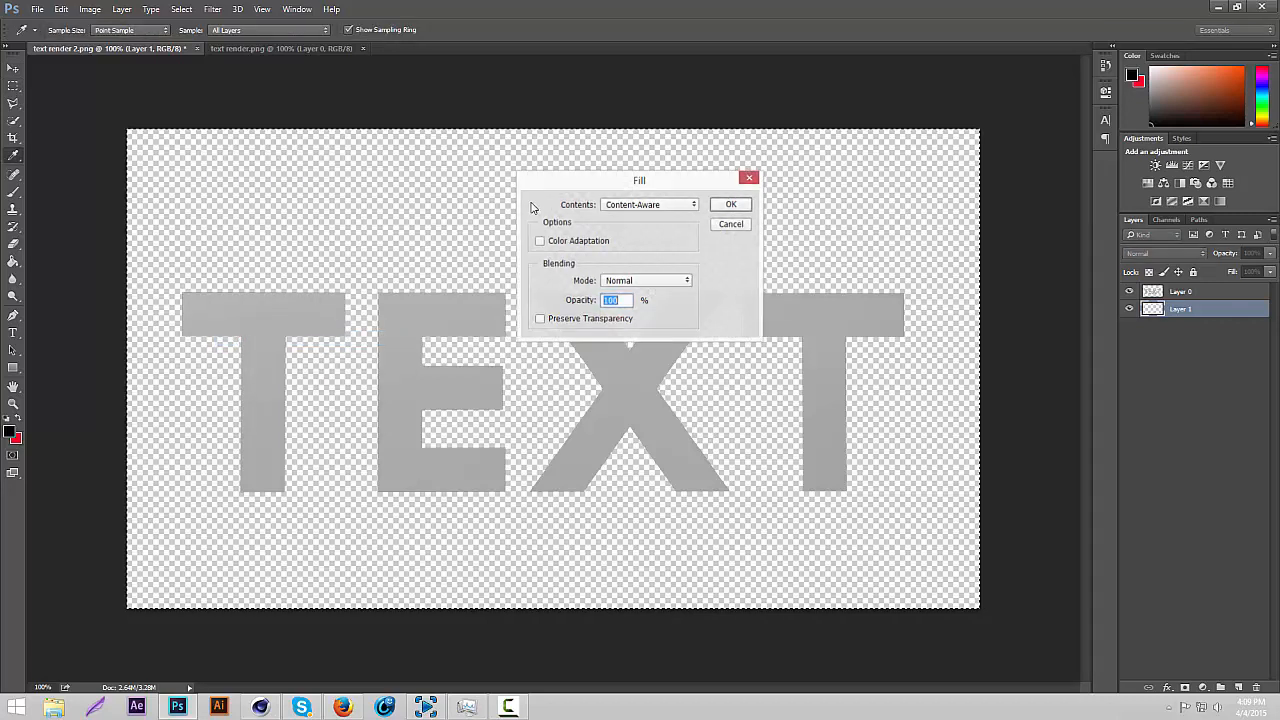
click(649, 205)
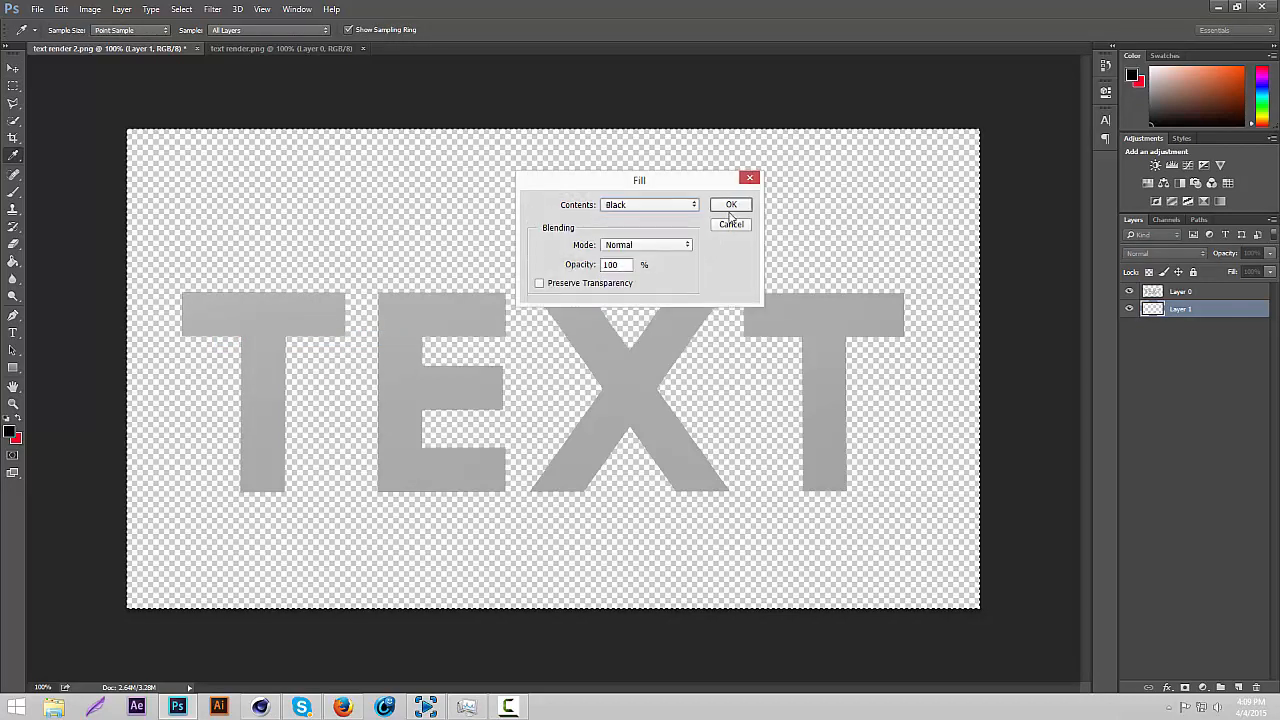
click(730, 204)
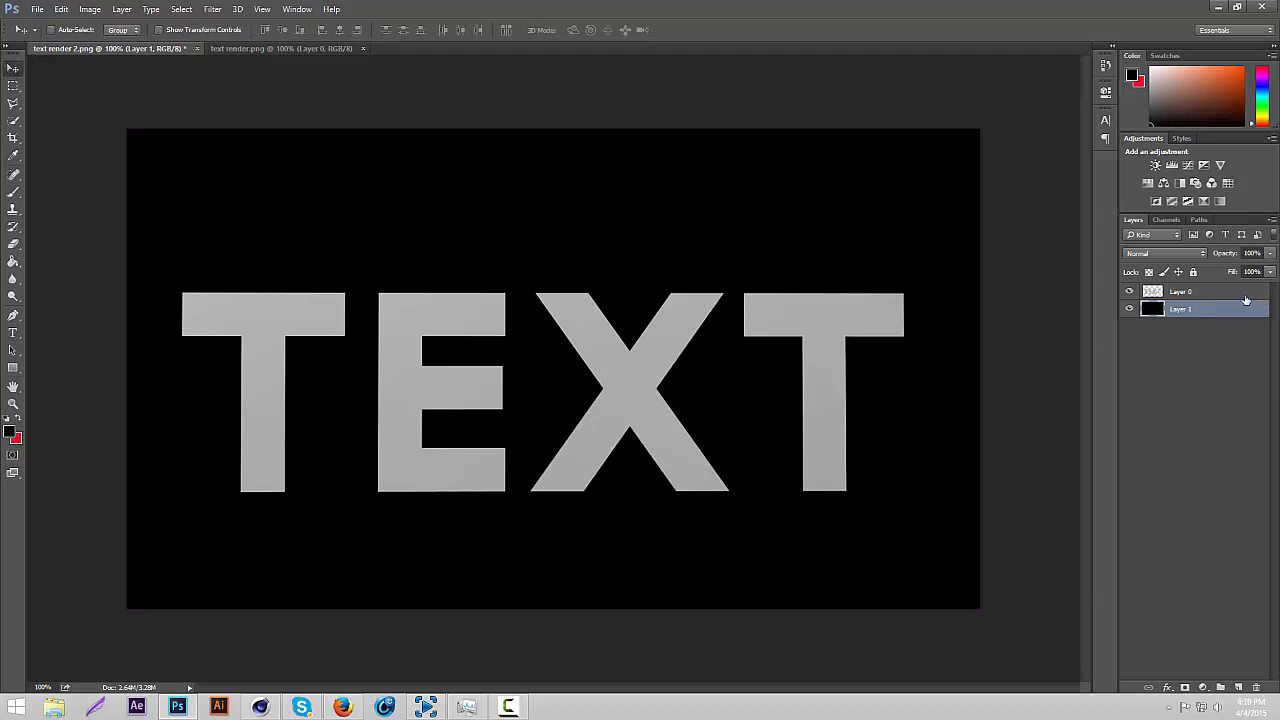
Step: Add a Gradient Overlay to the TEXT layer with a darker grey stop
double_click(1205, 291)
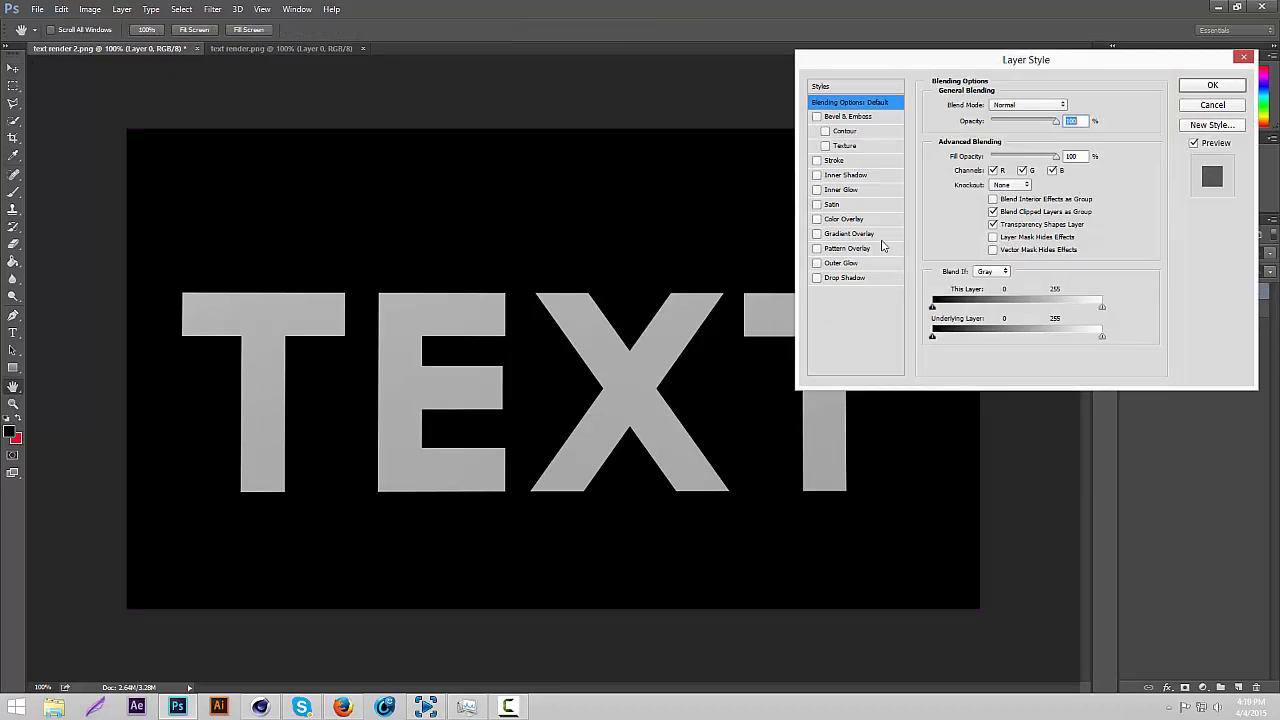
click(849, 233)
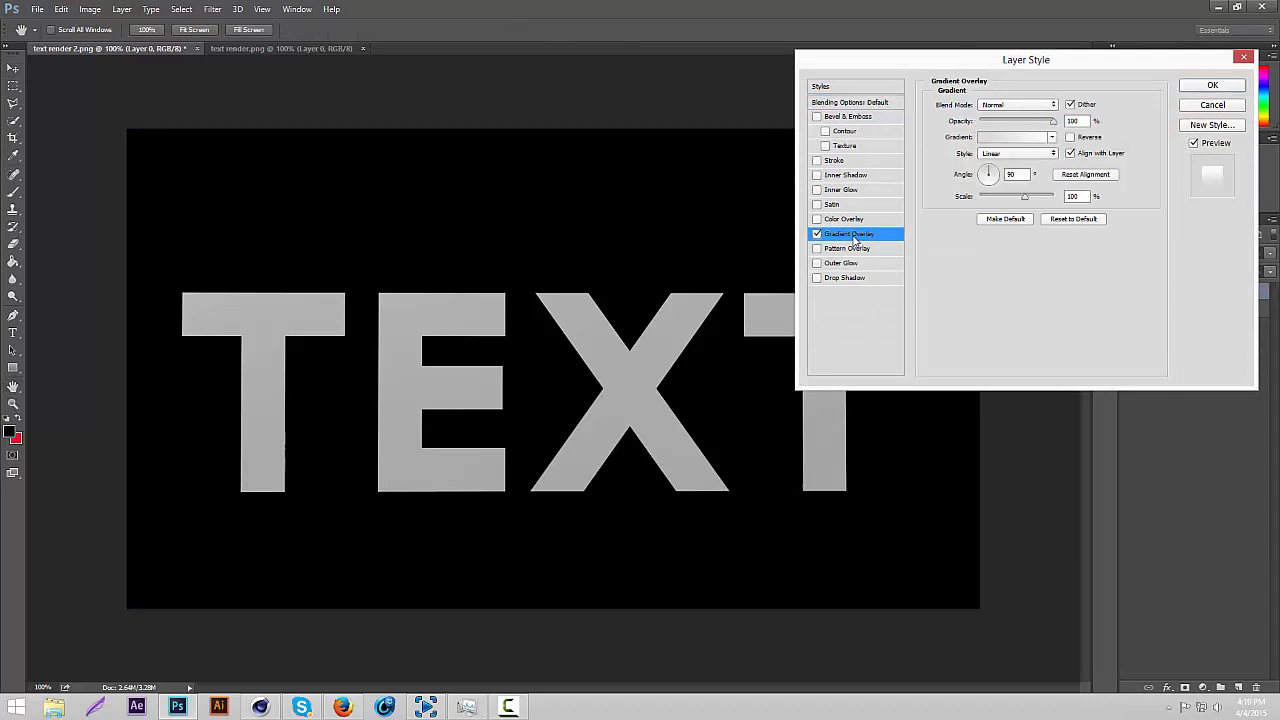
click(1012, 137)
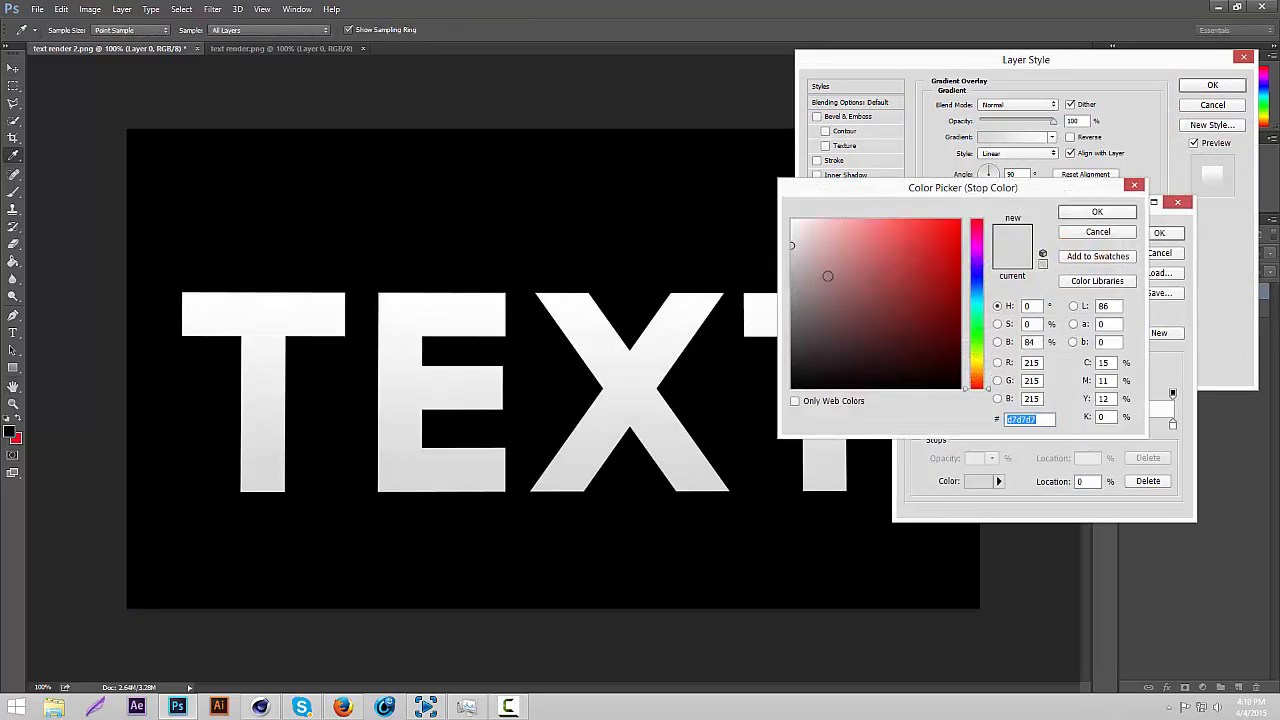
click(824, 290)
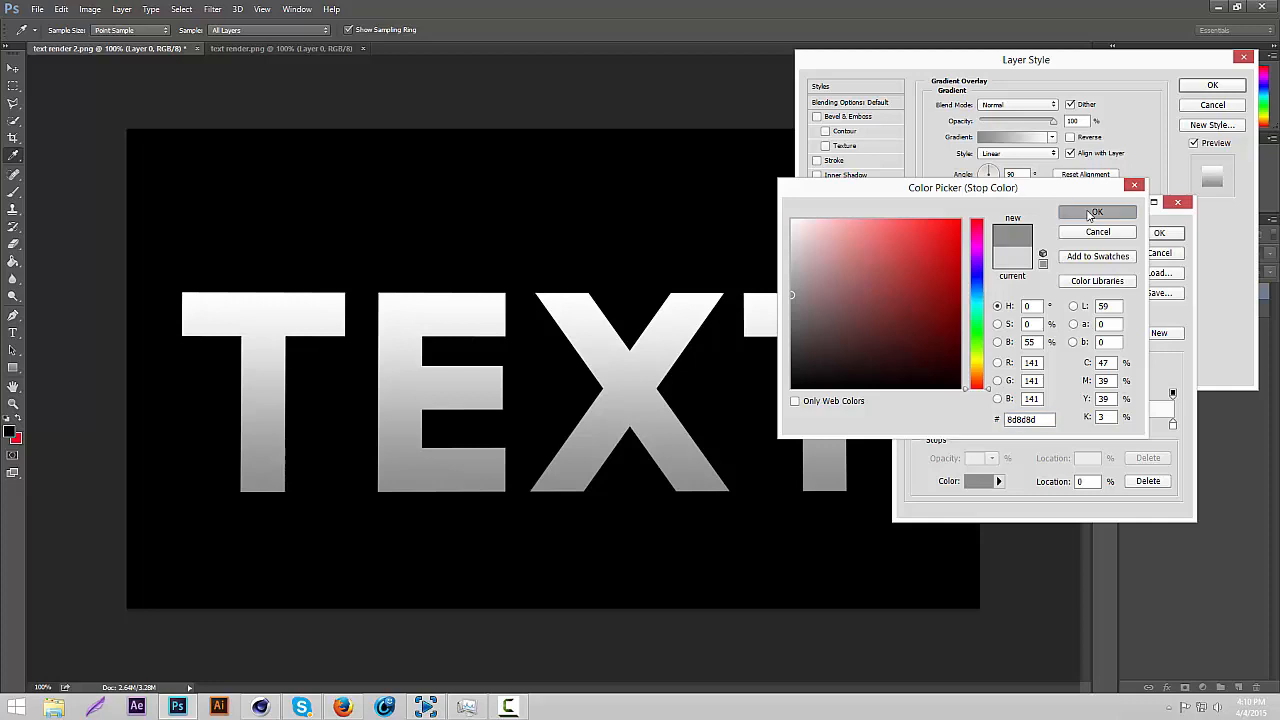
Step: Add and reposition gradient stops, then set Reflected style and adjust scale
click(1097, 211)
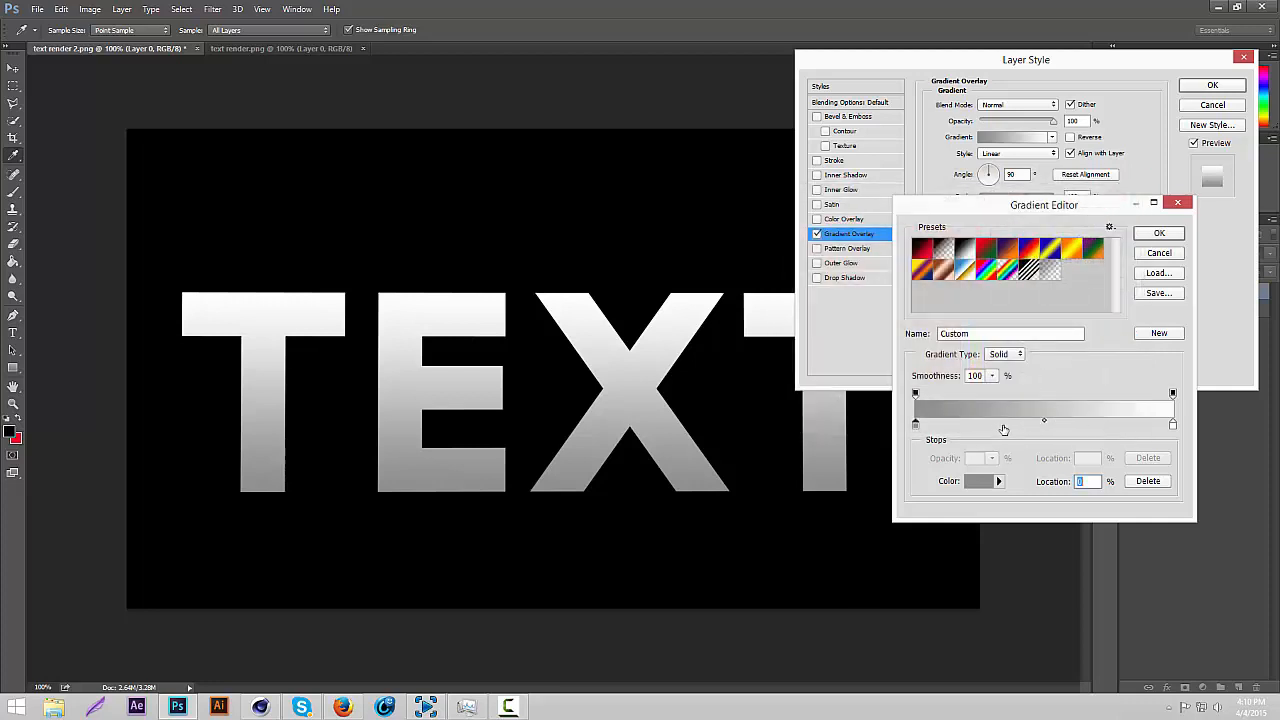
click(1002, 425)
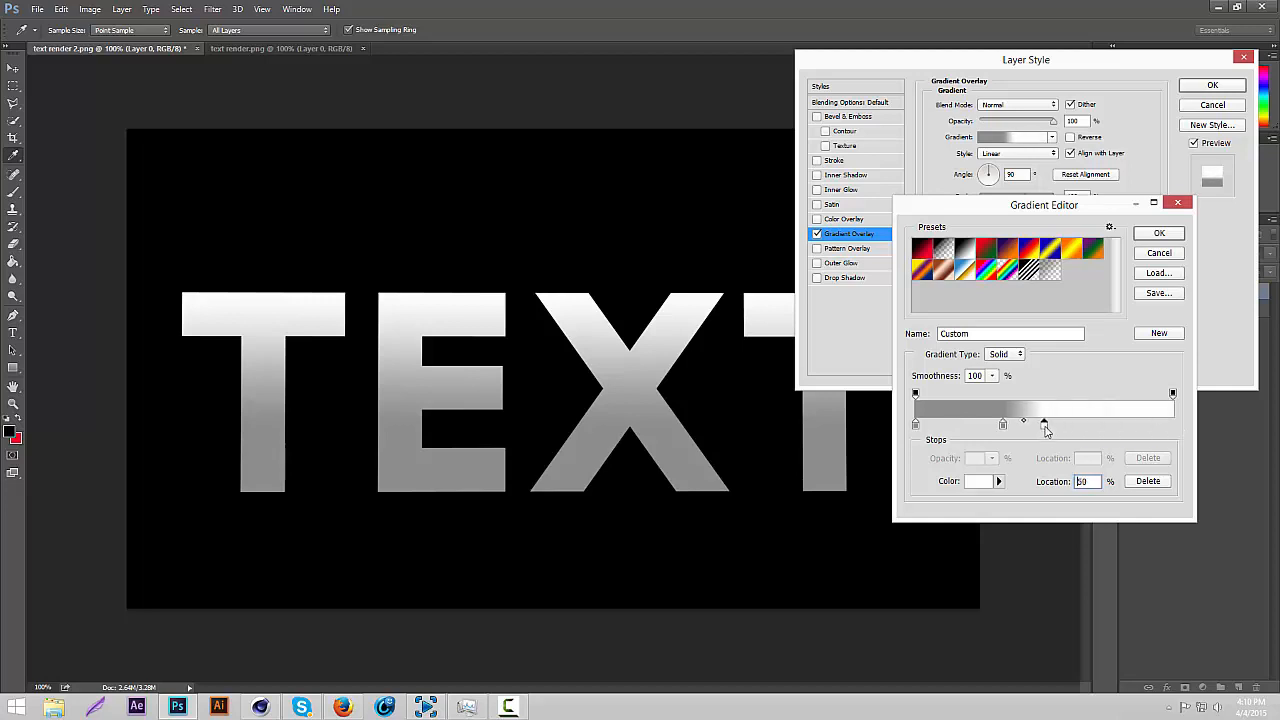
drag(1044, 423, 1005, 423)
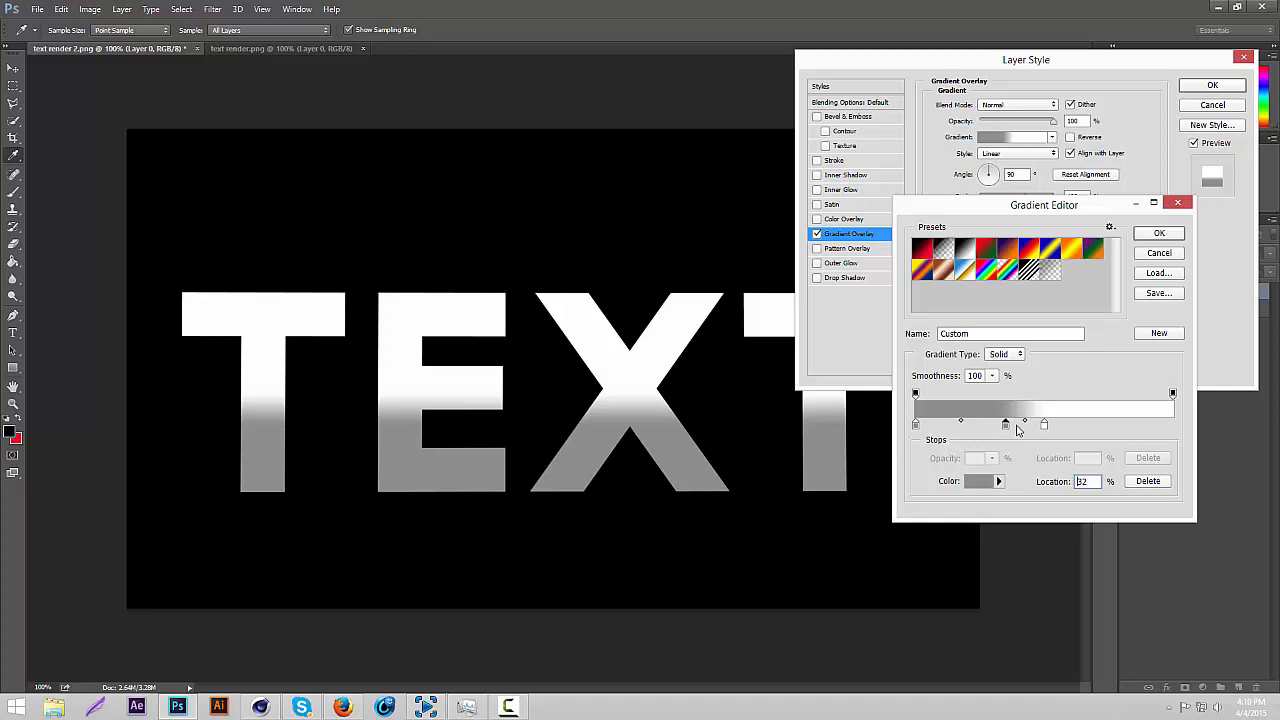
drag(1005, 424, 1044, 424)
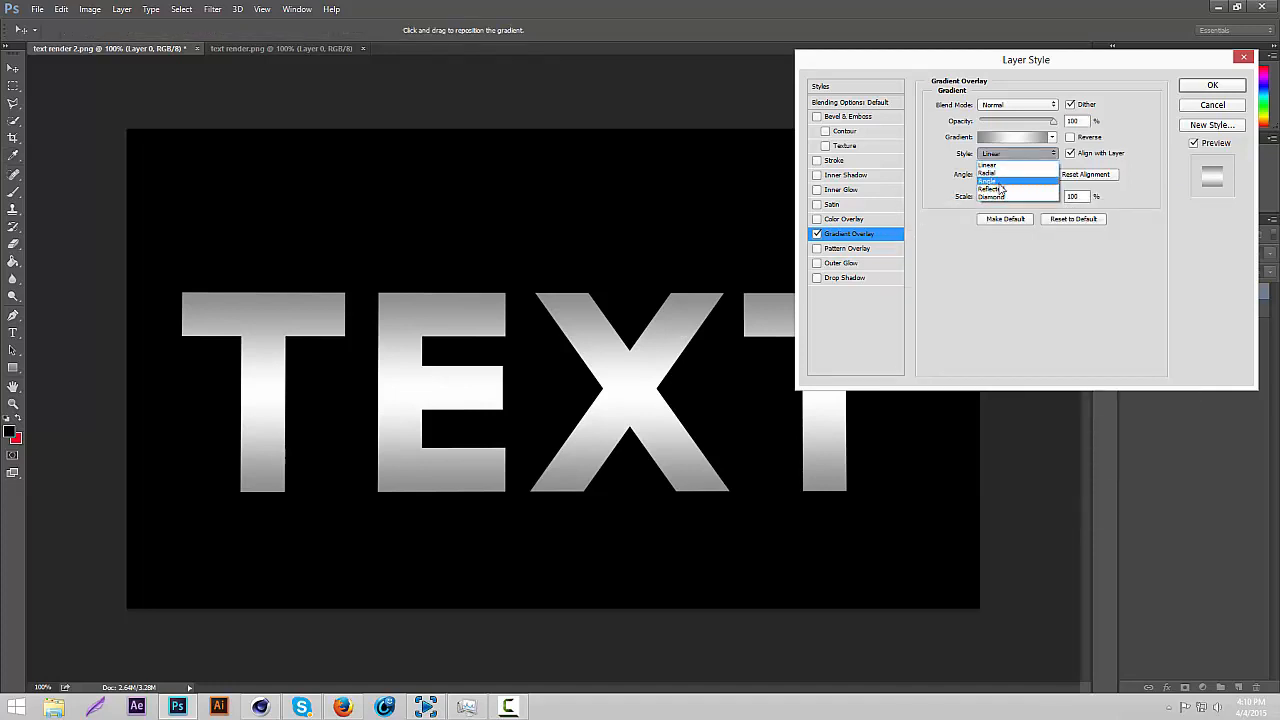
click(990, 184)
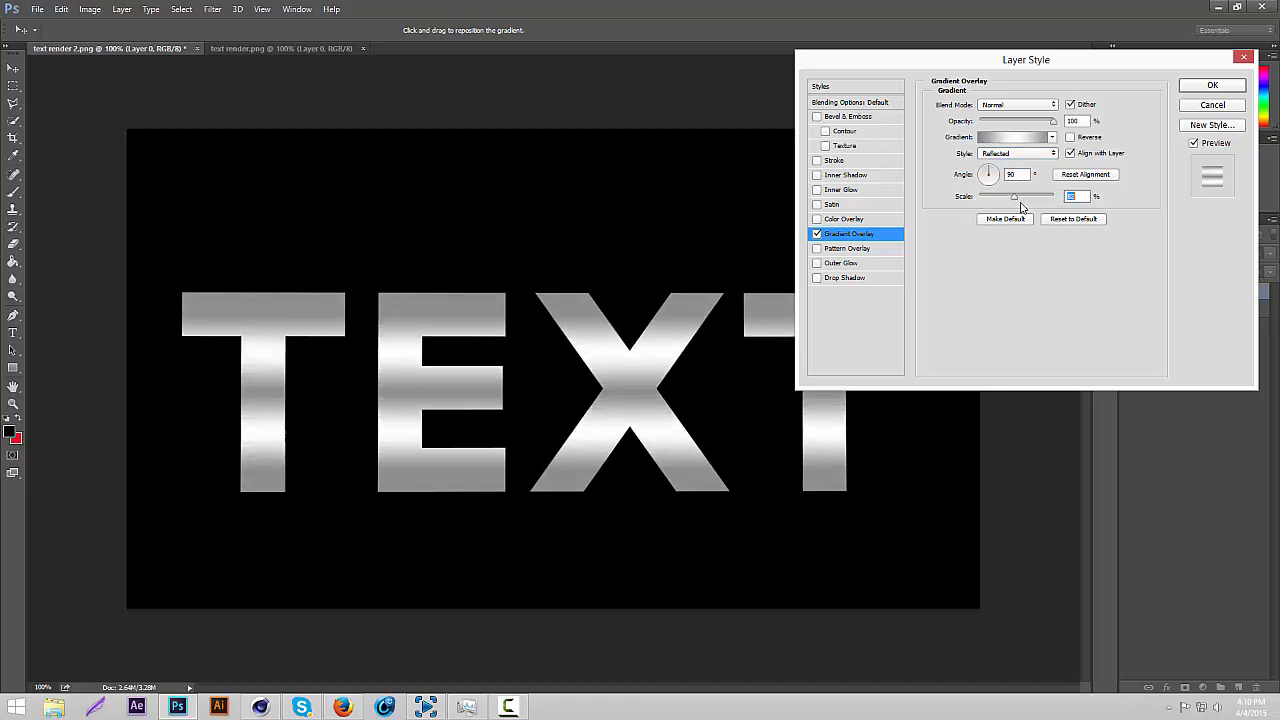
drag(1014, 196, 1025, 196)
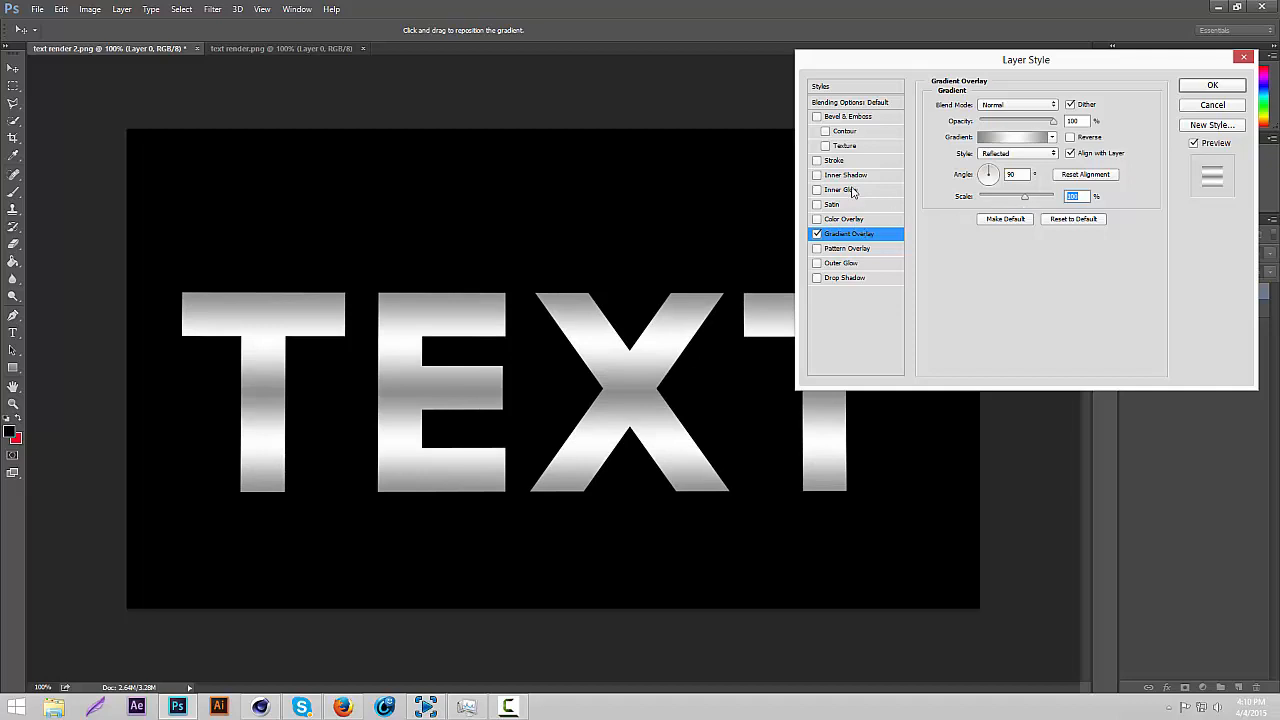
mouse_move(852, 193)
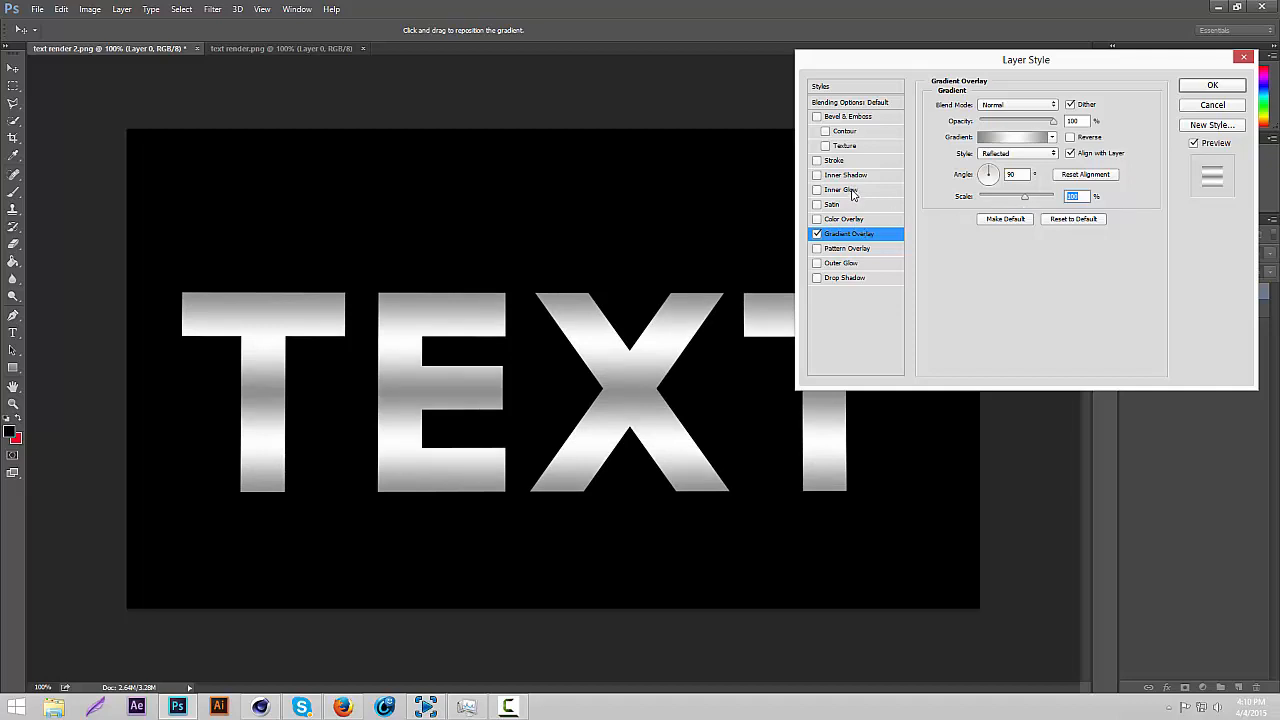
Step: Enable Inner Glow and Satin, tune Satin angle, distance and size, and apply
click(818, 190)
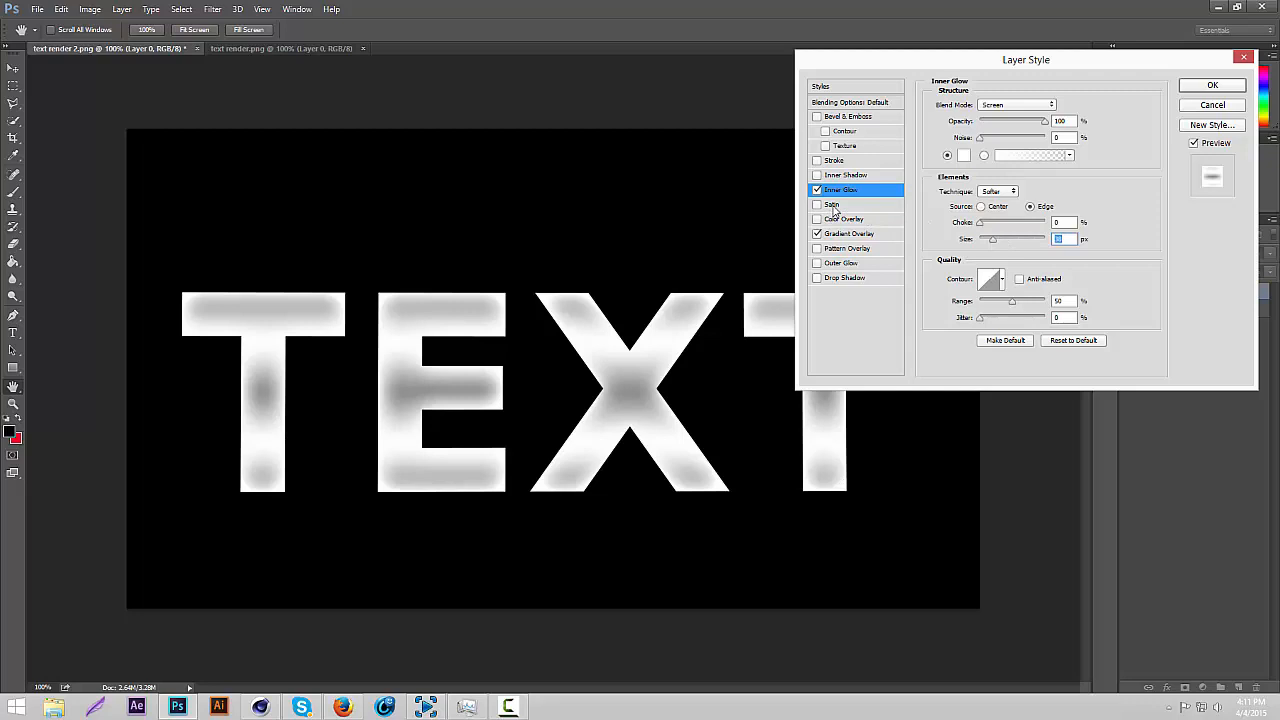
click(818, 204)
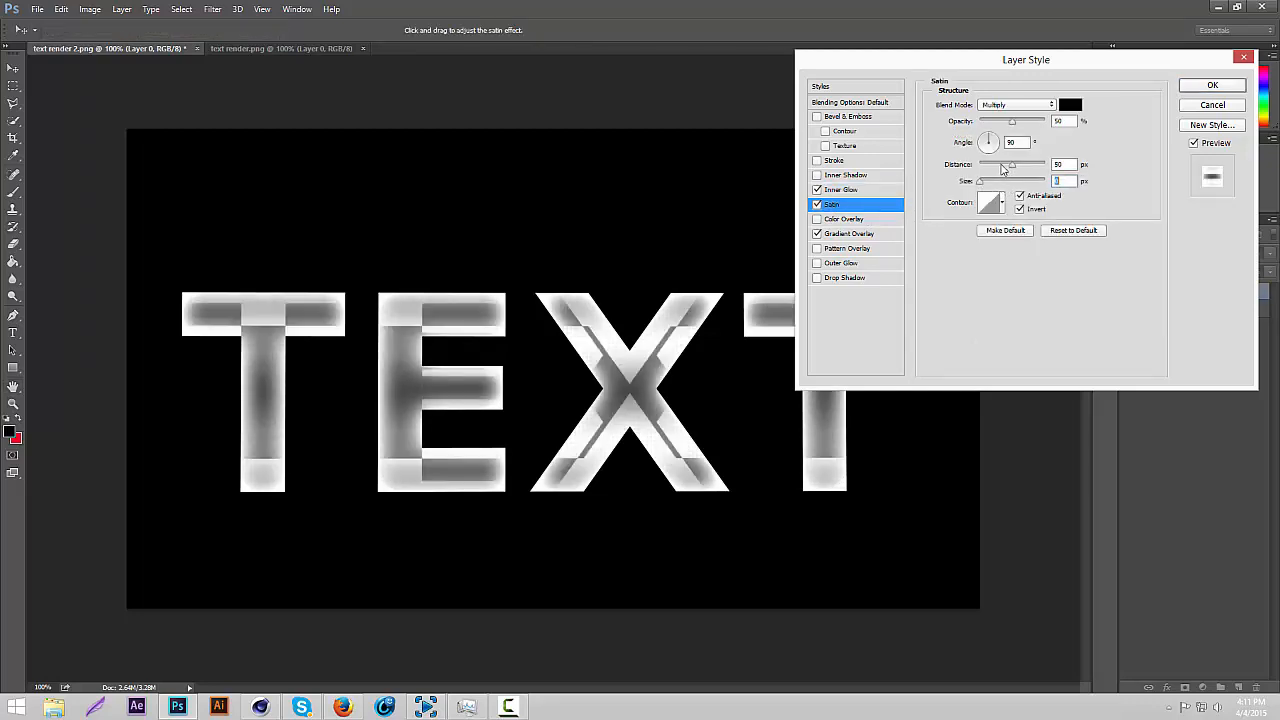
drag(988, 141, 985, 148)
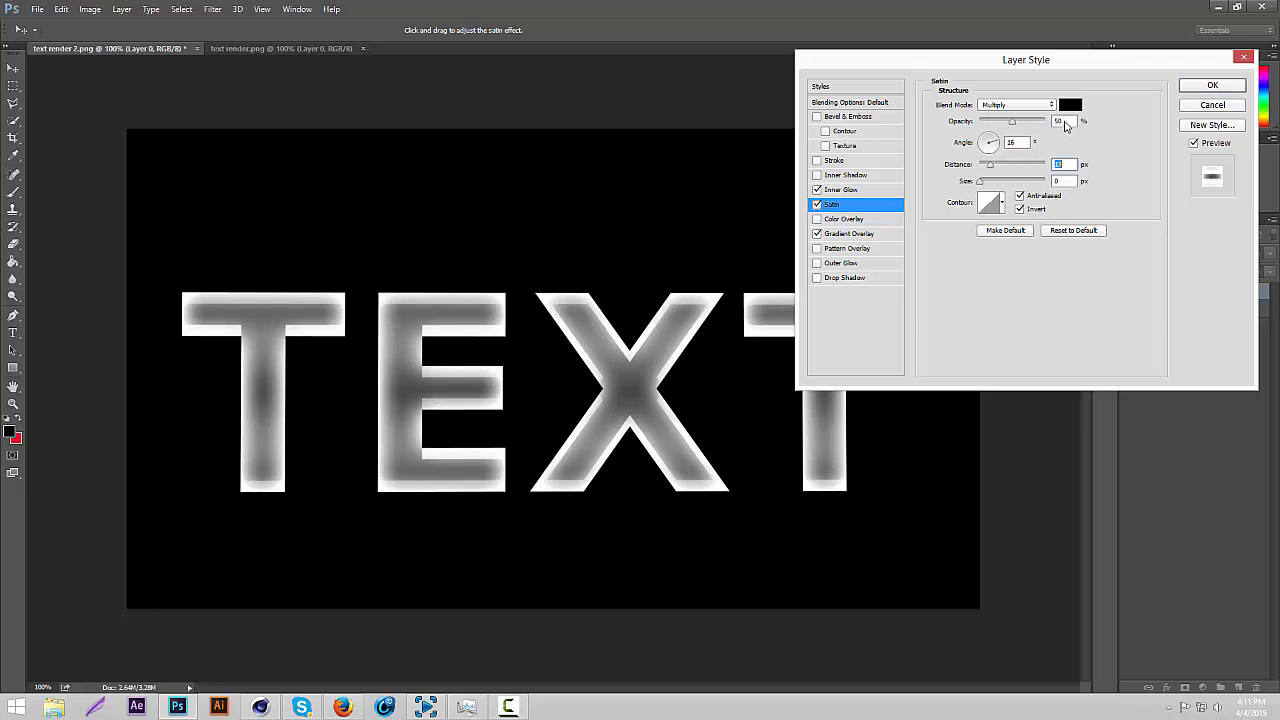
mouse_move(1071, 121)
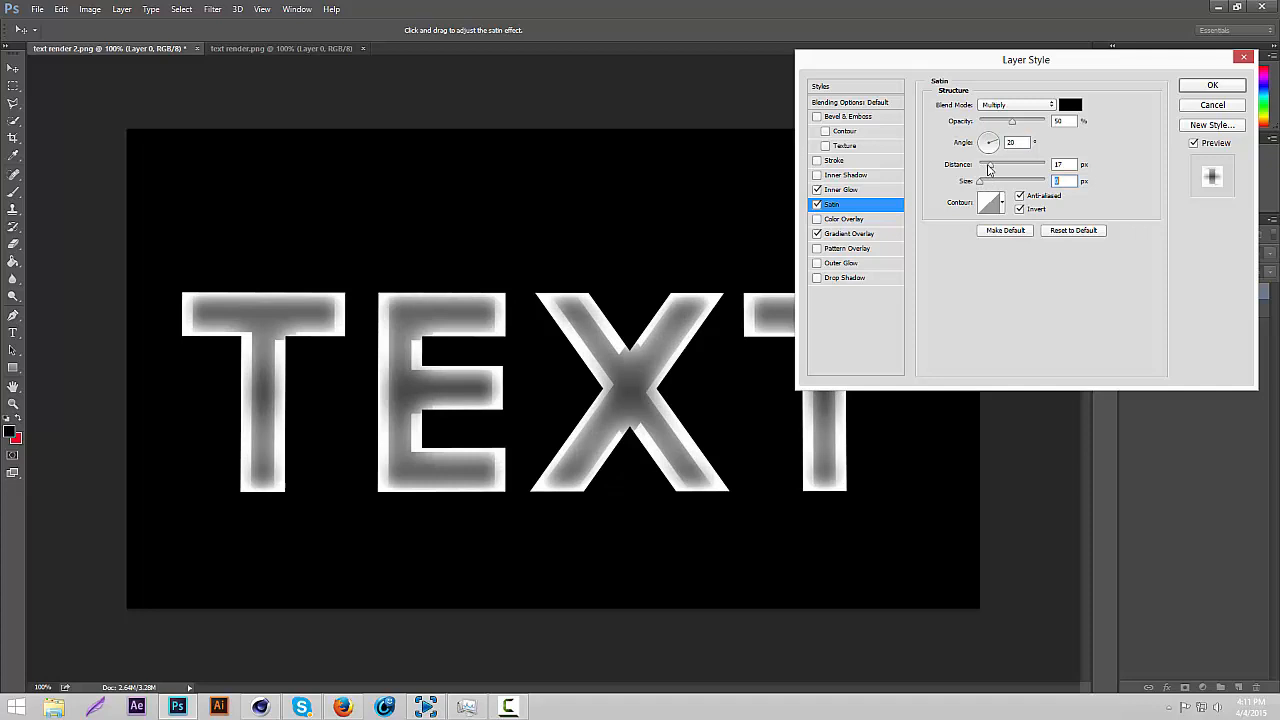
drag(987, 164, 1005, 164)
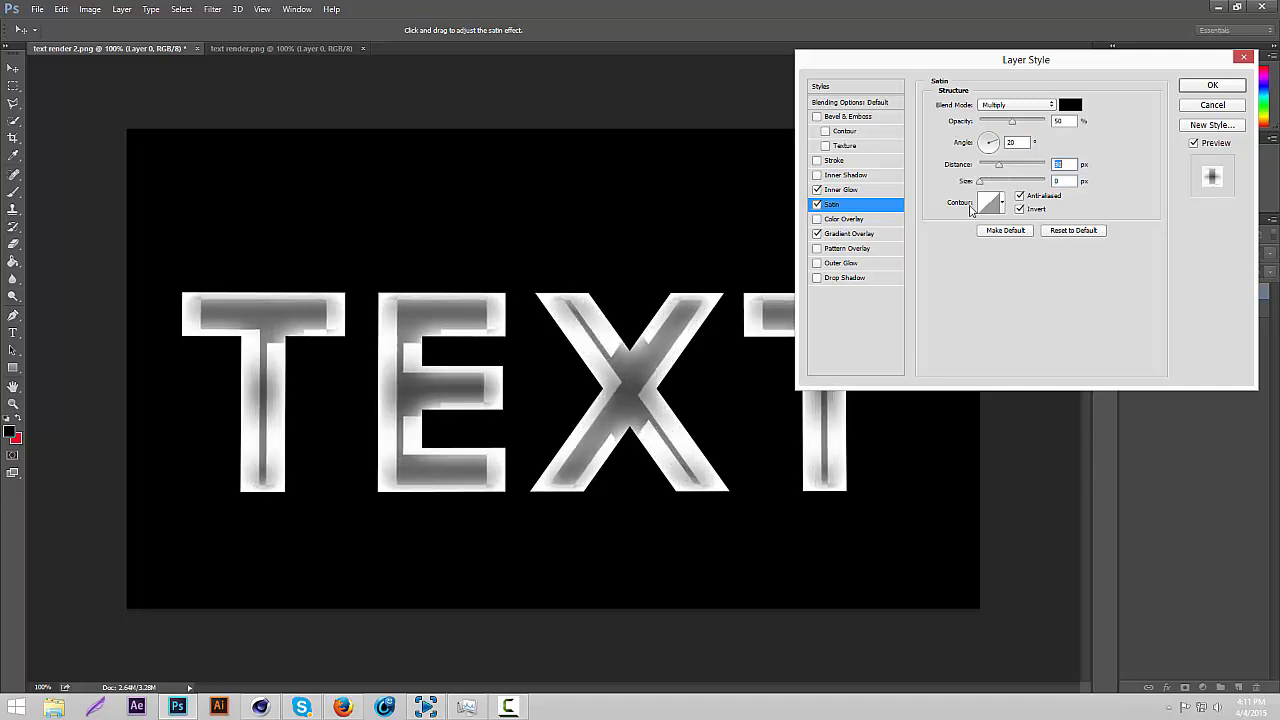
drag(975, 181, 1010, 181)
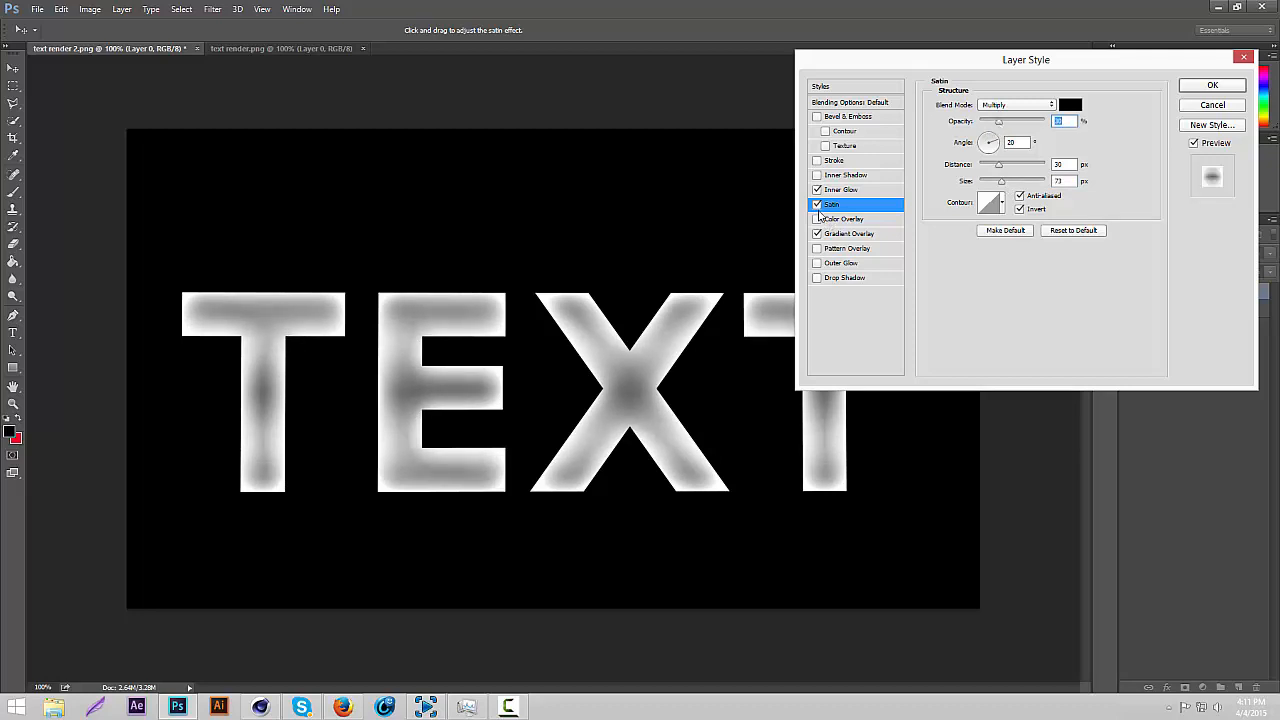
click(817, 204)
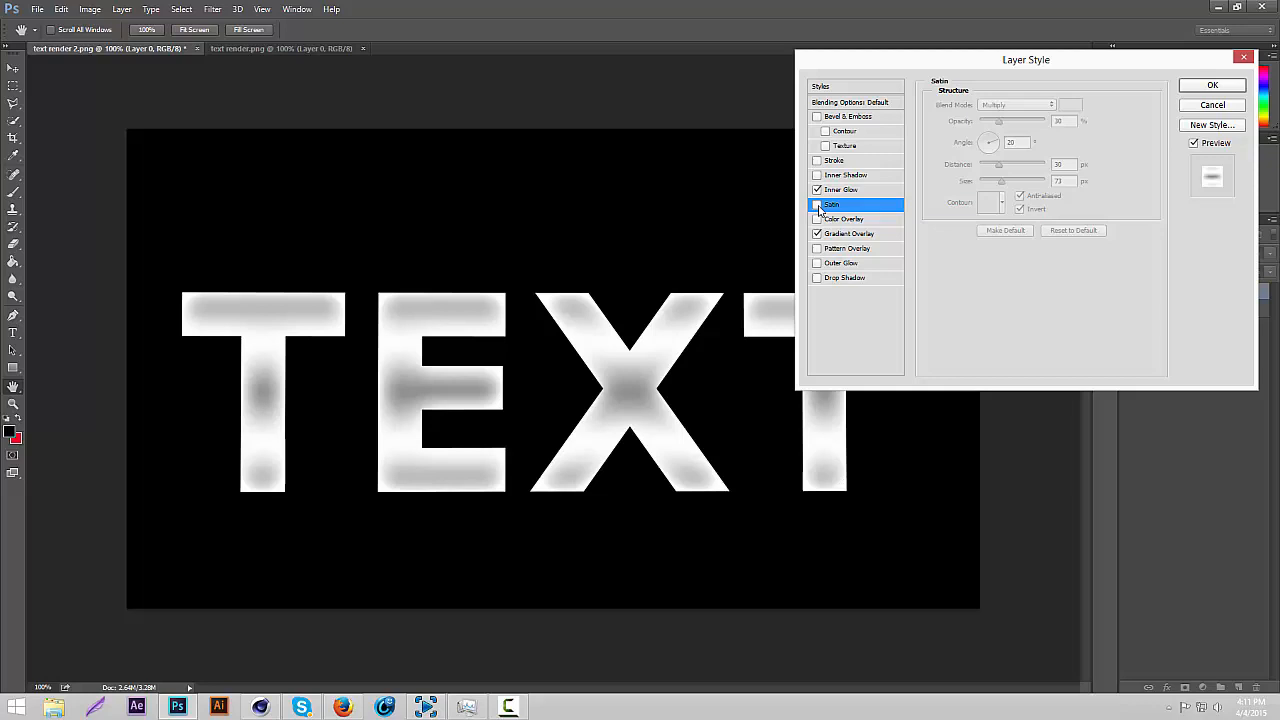
click(817, 204)
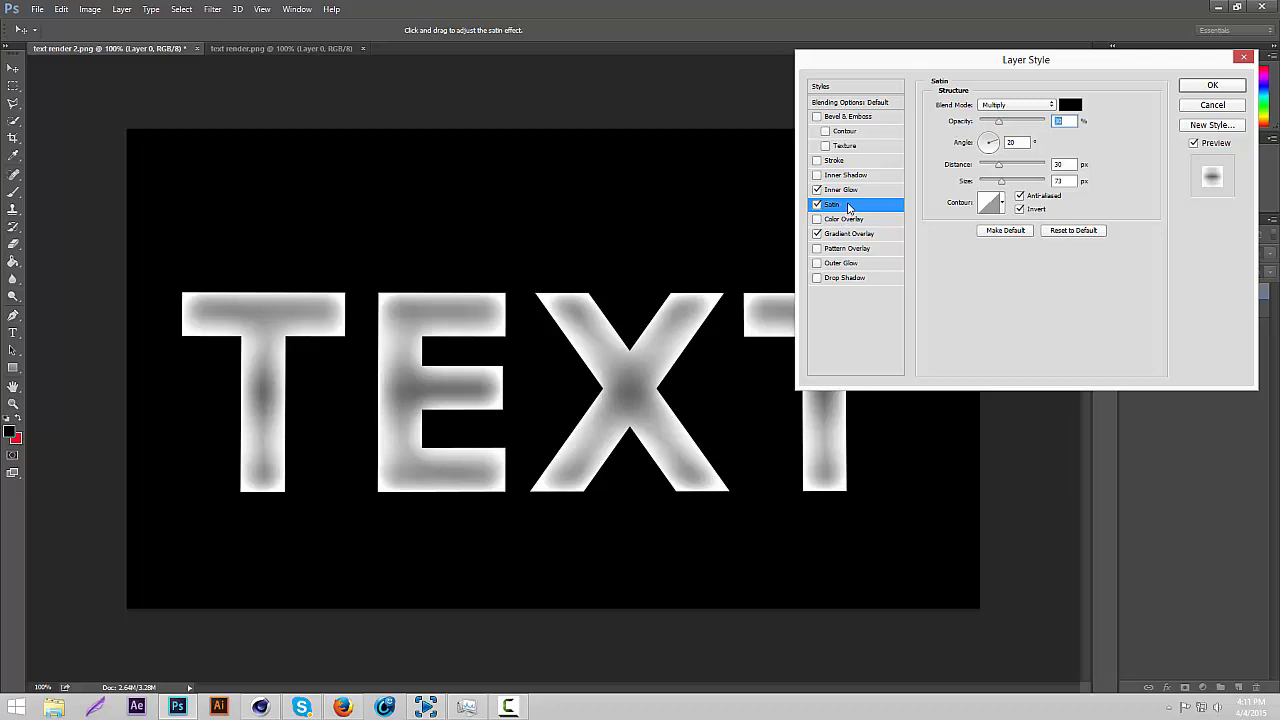
mouse_move(860, 243)
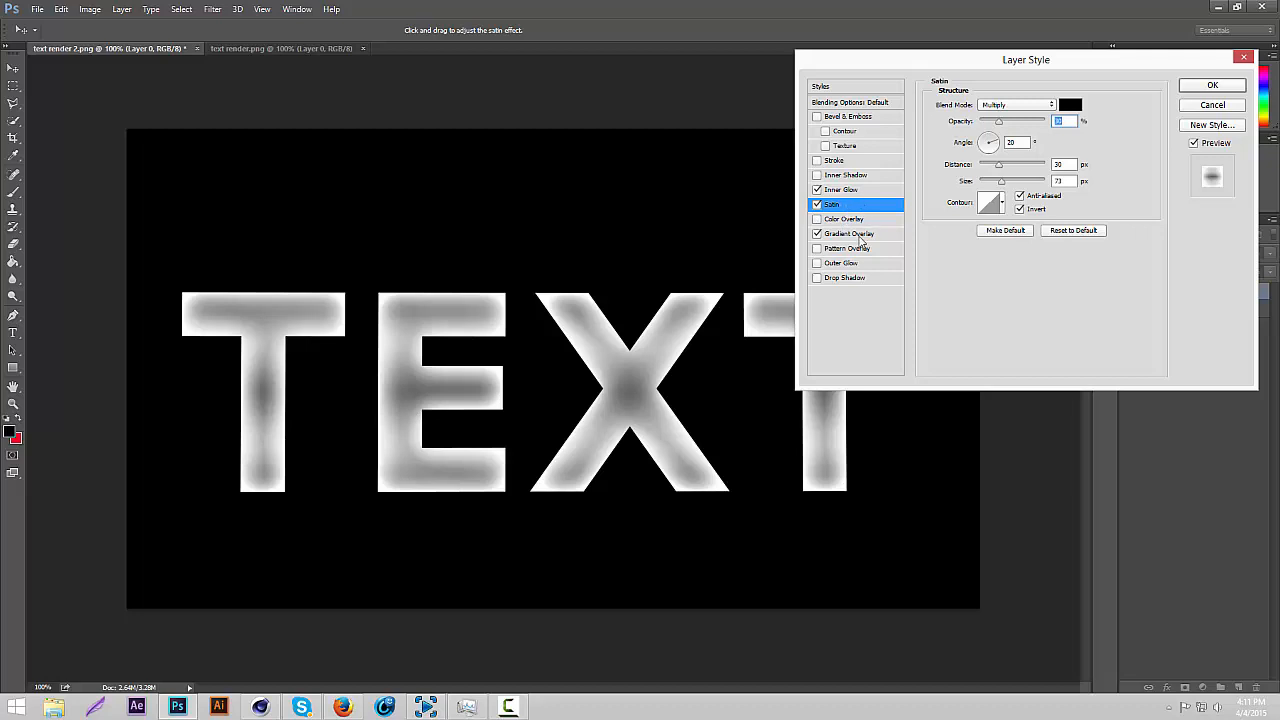
click(1211, 84)
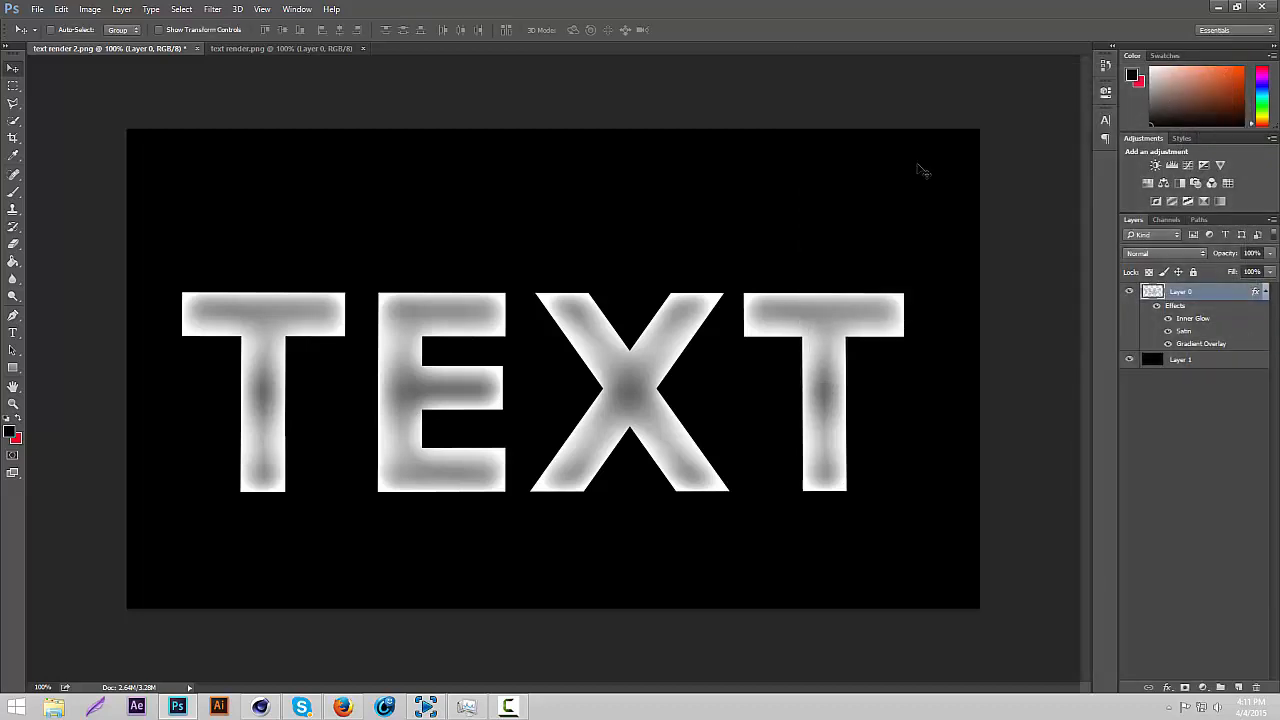
mouse_move(370, 342)
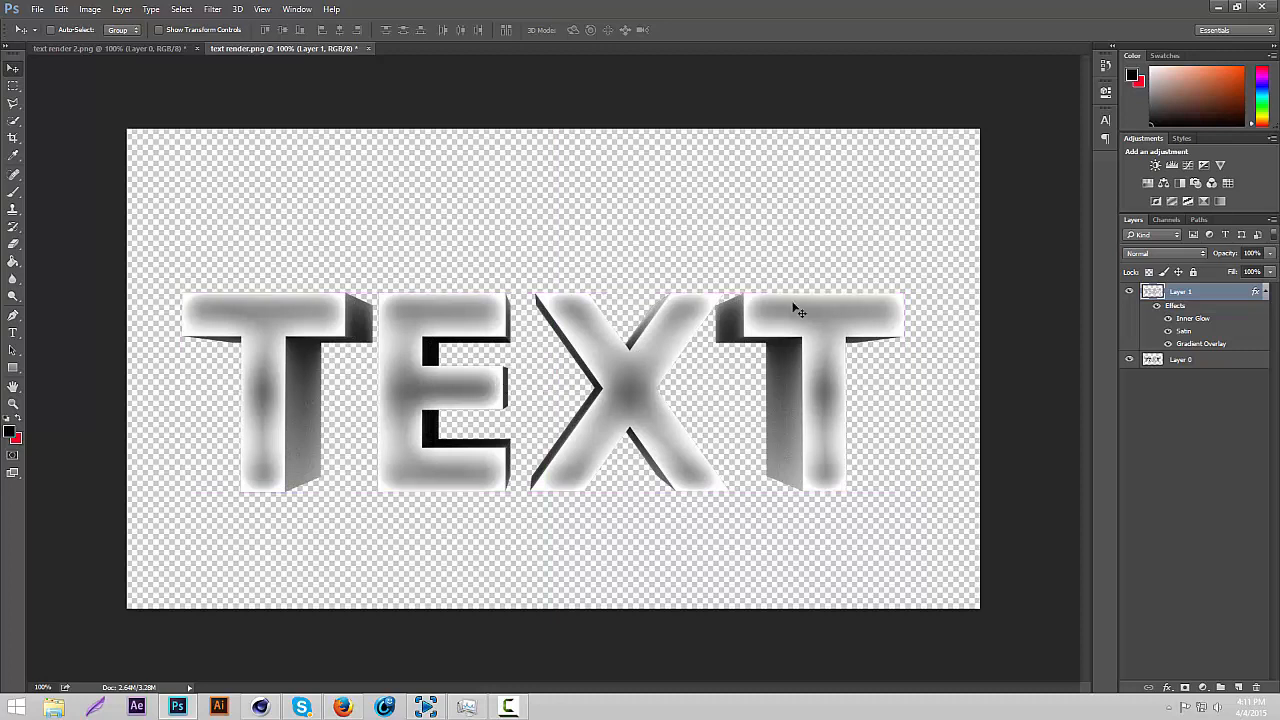
mouse_move(807, 338)
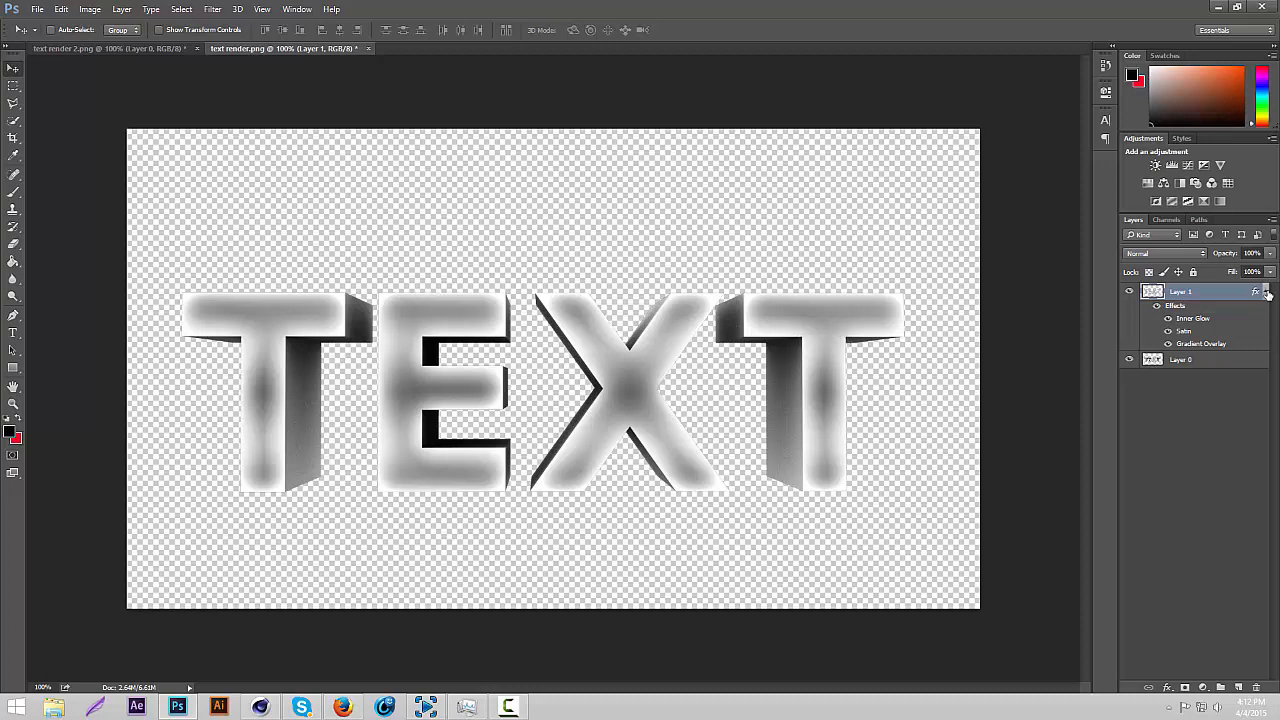
Step: Open the Layer Style effect settings for the 3D render layer
click(1167, 291)
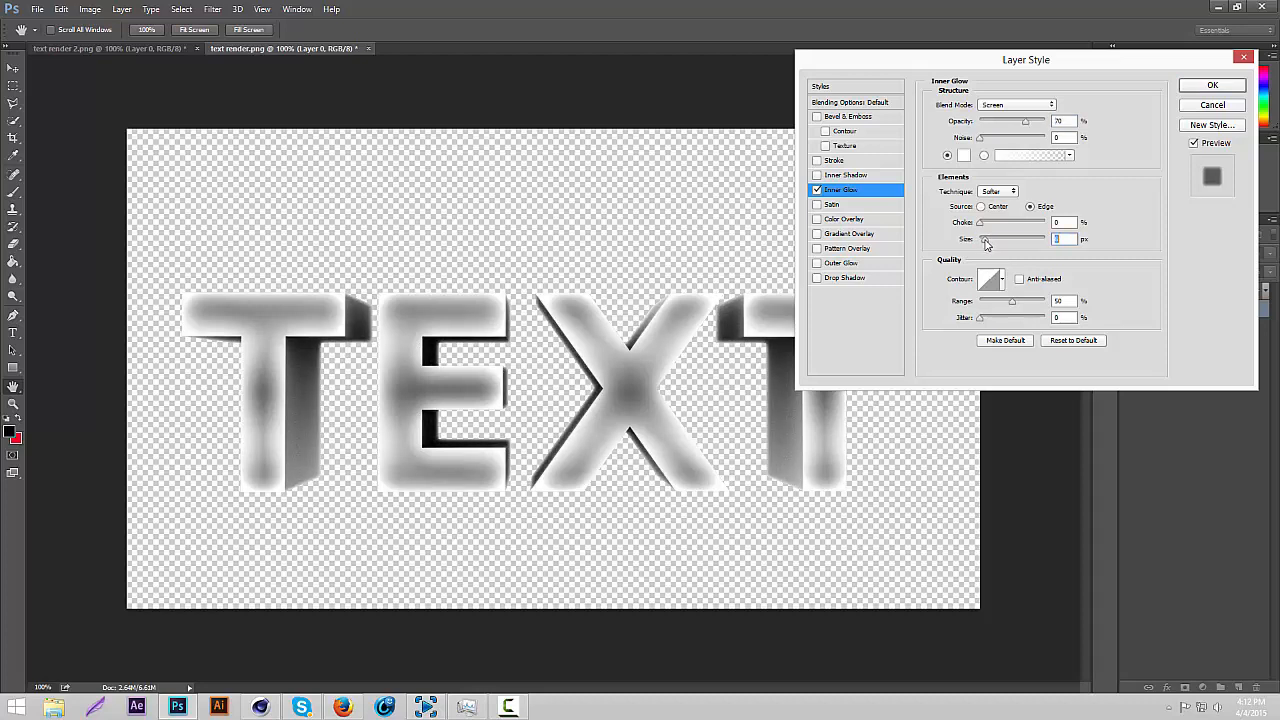
Step: Apply the Inner Glow settings and open bannertemplate.psd
click(1211, 84)
text(bannertemplate.psd)
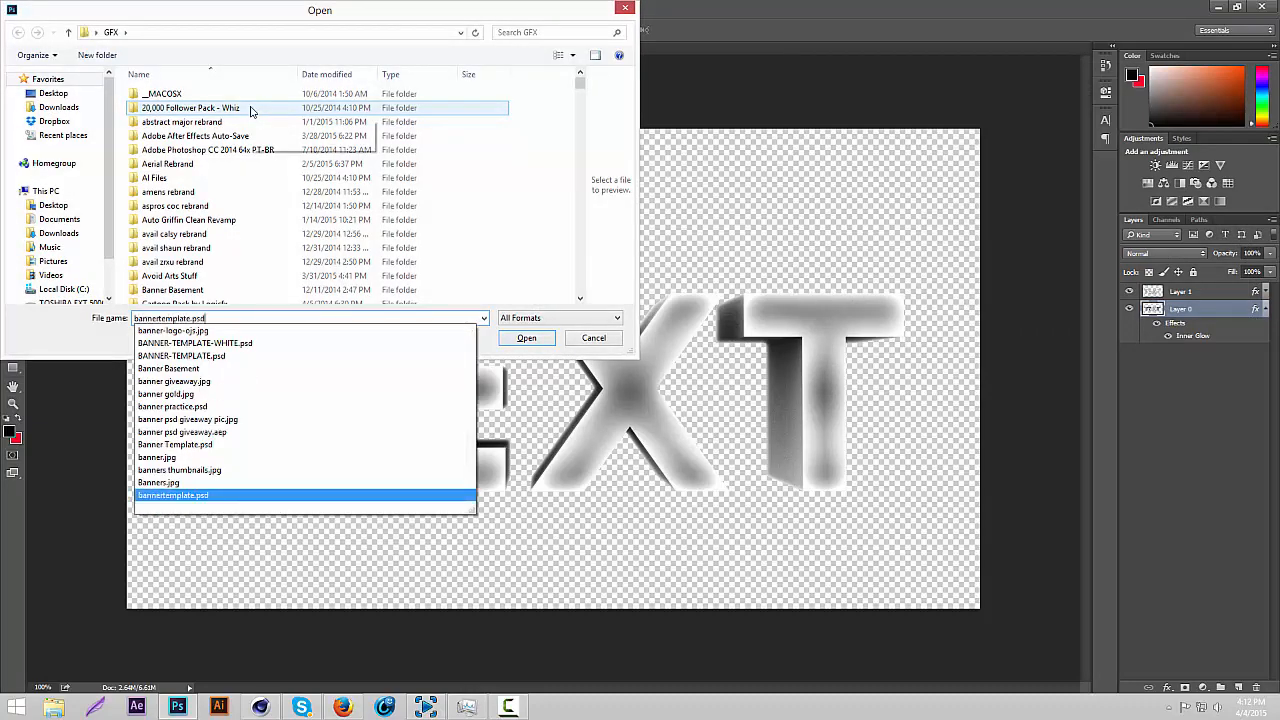
click(525, 337)
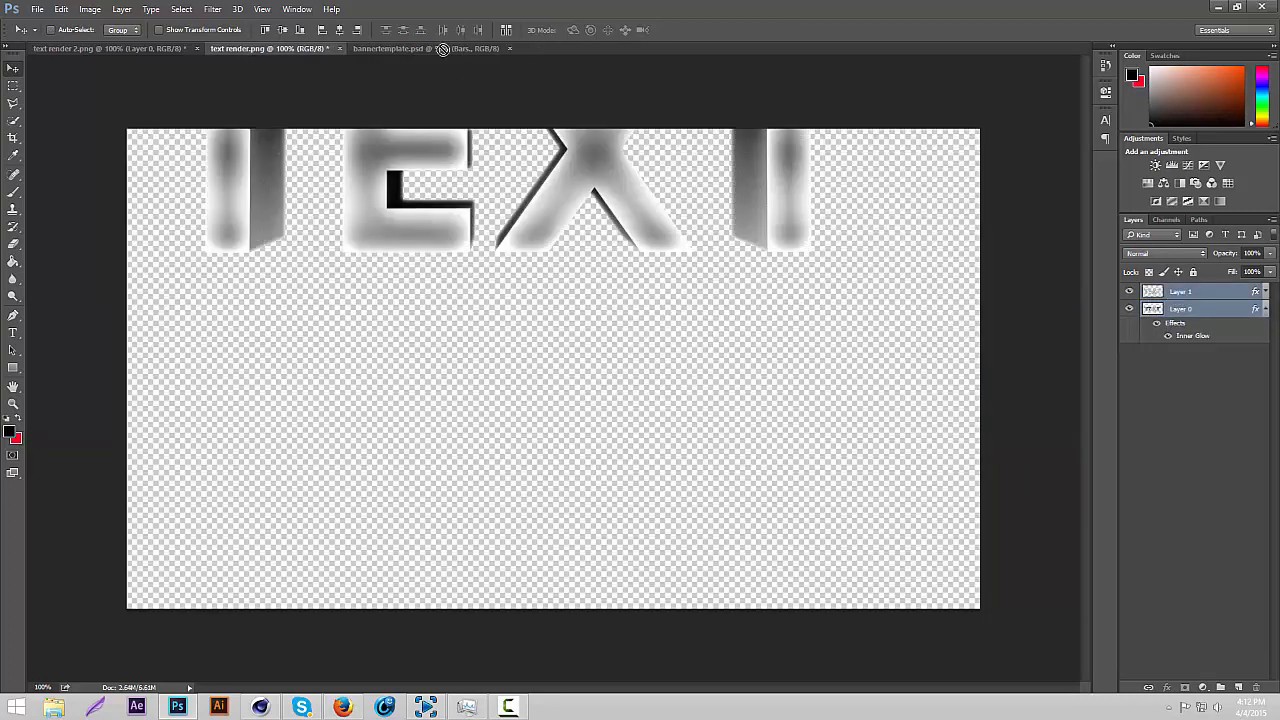
Step: Bring the styled TEXT layers into the banner template and centre them on the band
click(420, 48)
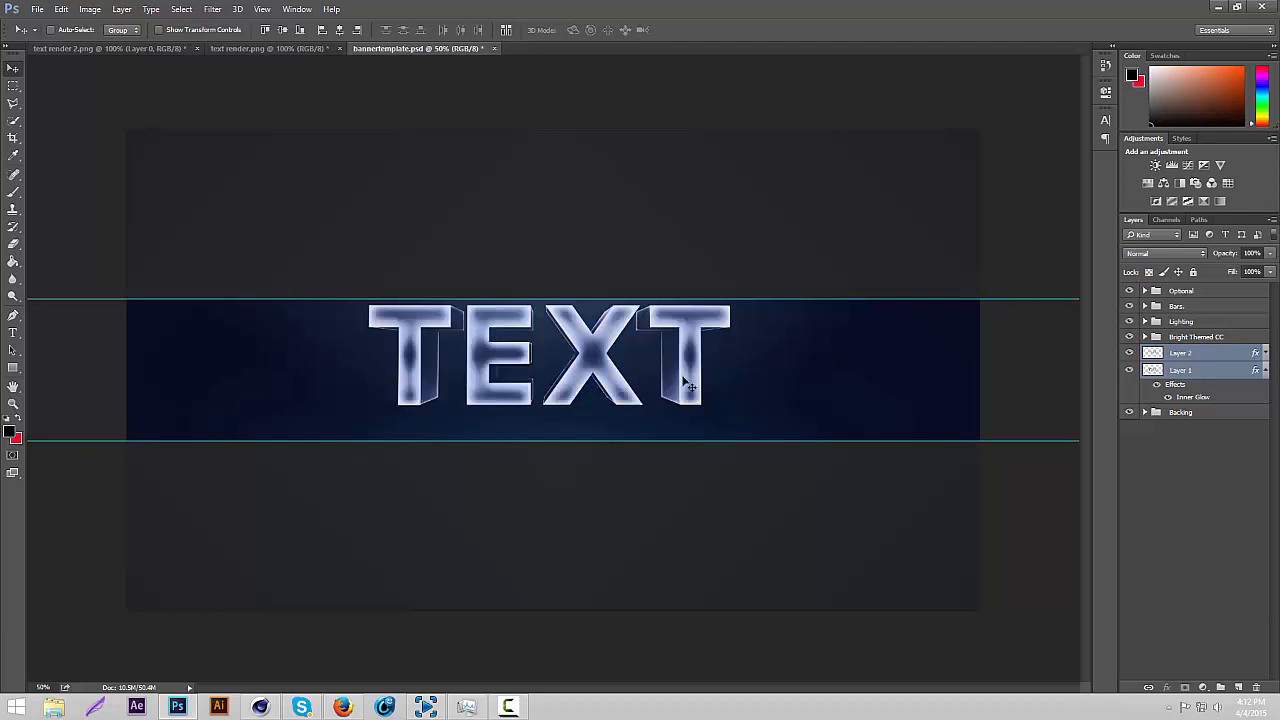
mouse_move(745, 370)
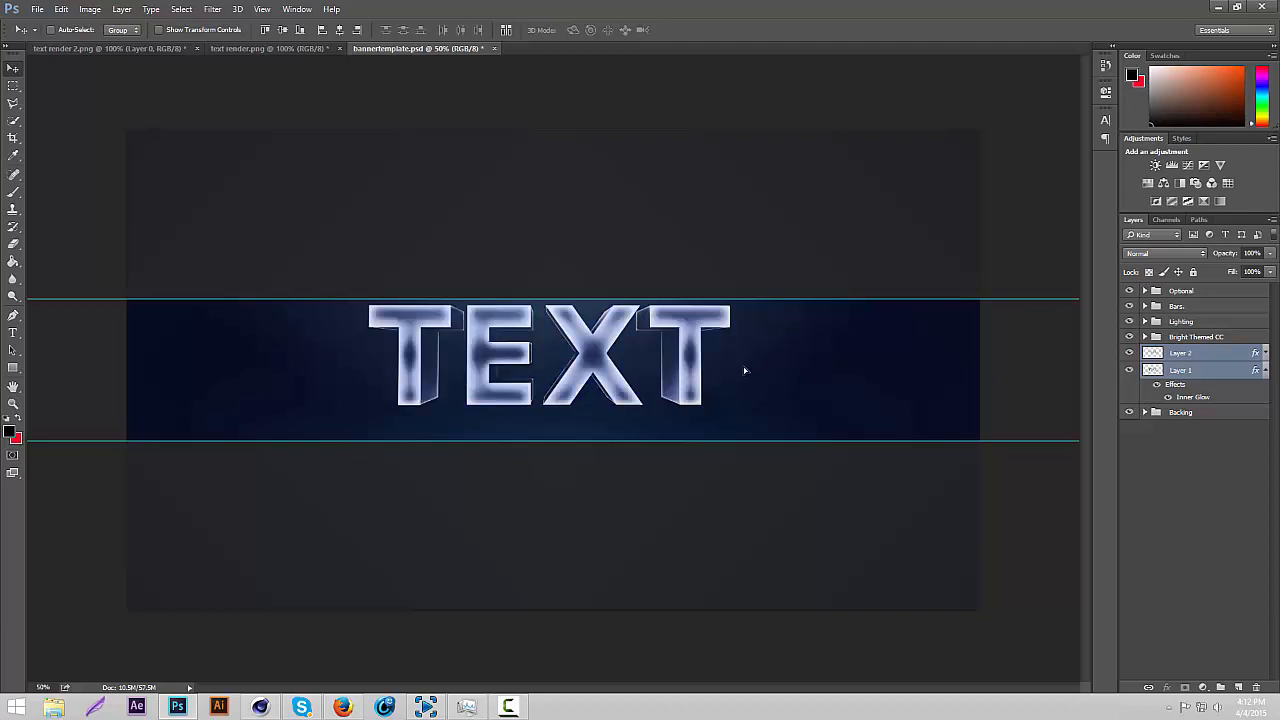
drag(744, 370, 740, 379)
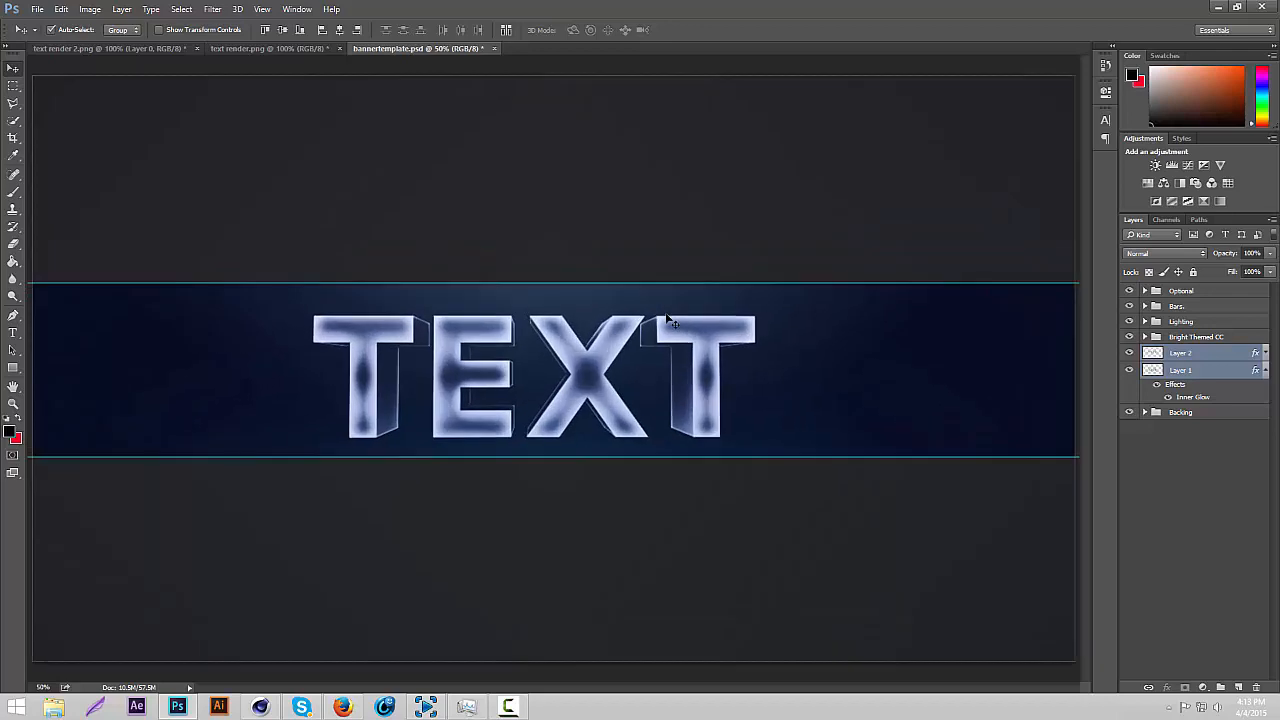
mouse_move(645, 358)
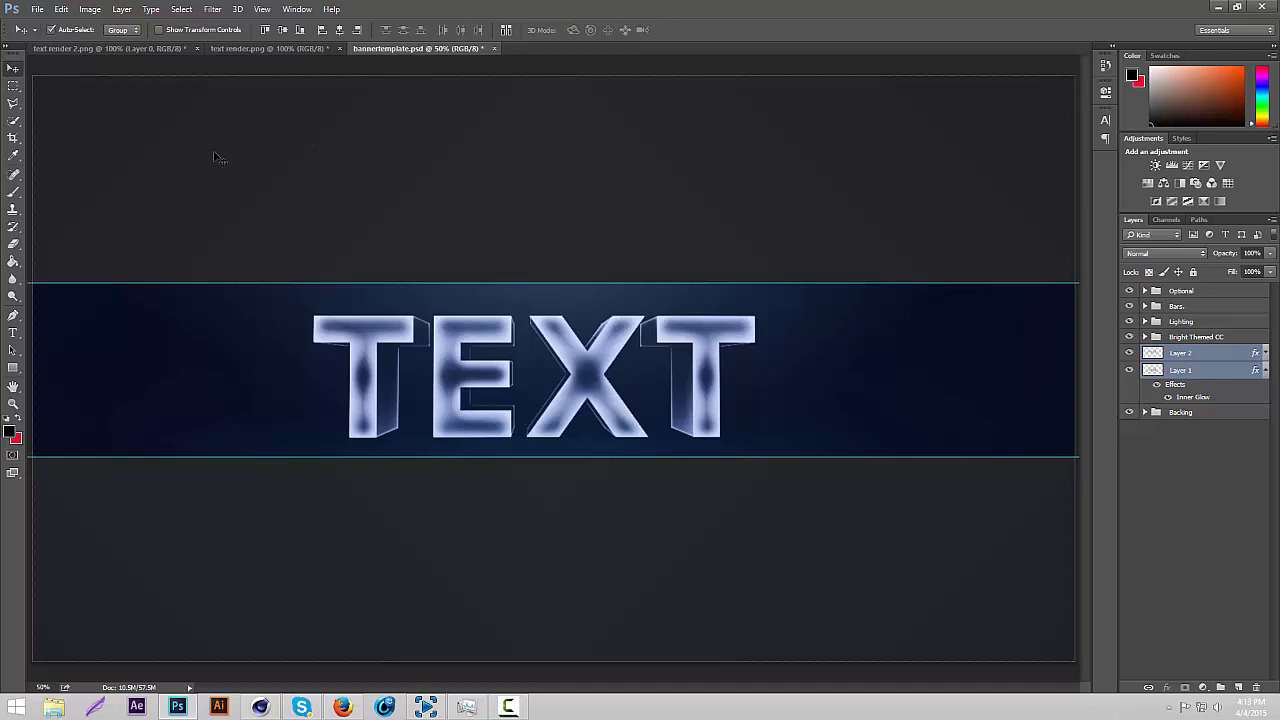
mouse_move(483, 310)
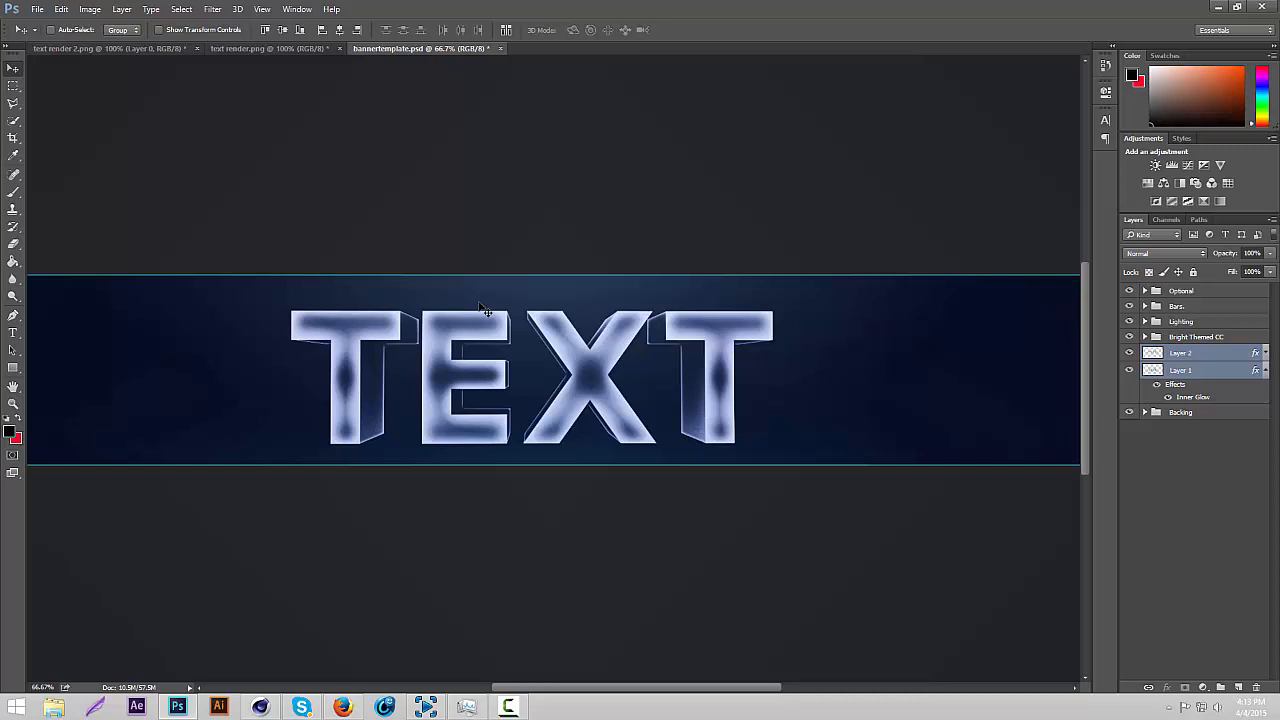
mouse_move(248, 190)
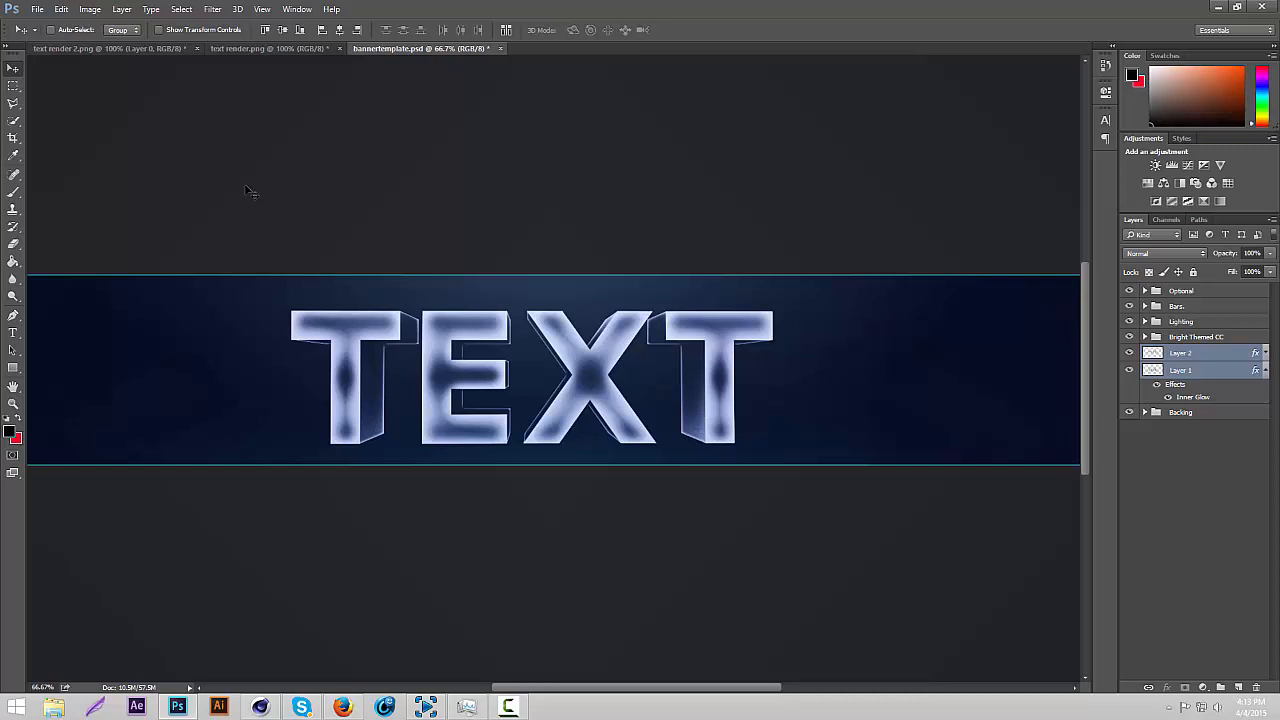
mouse_move(249, 137)
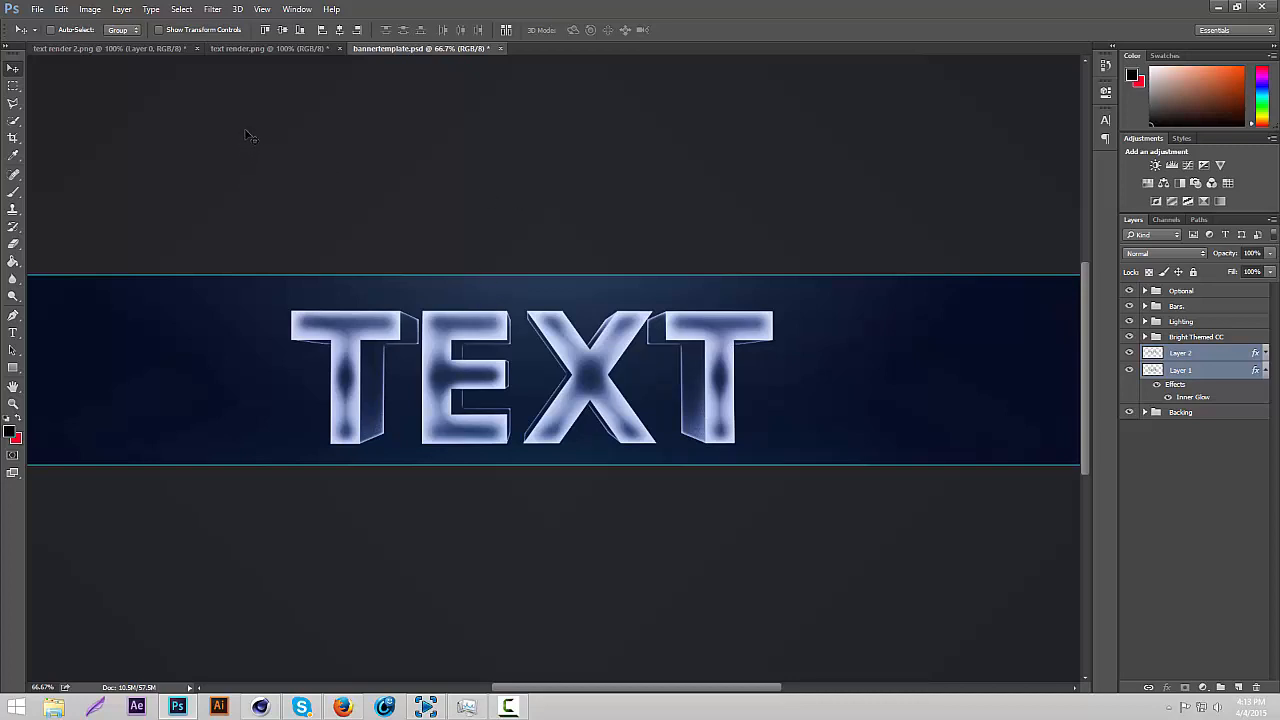